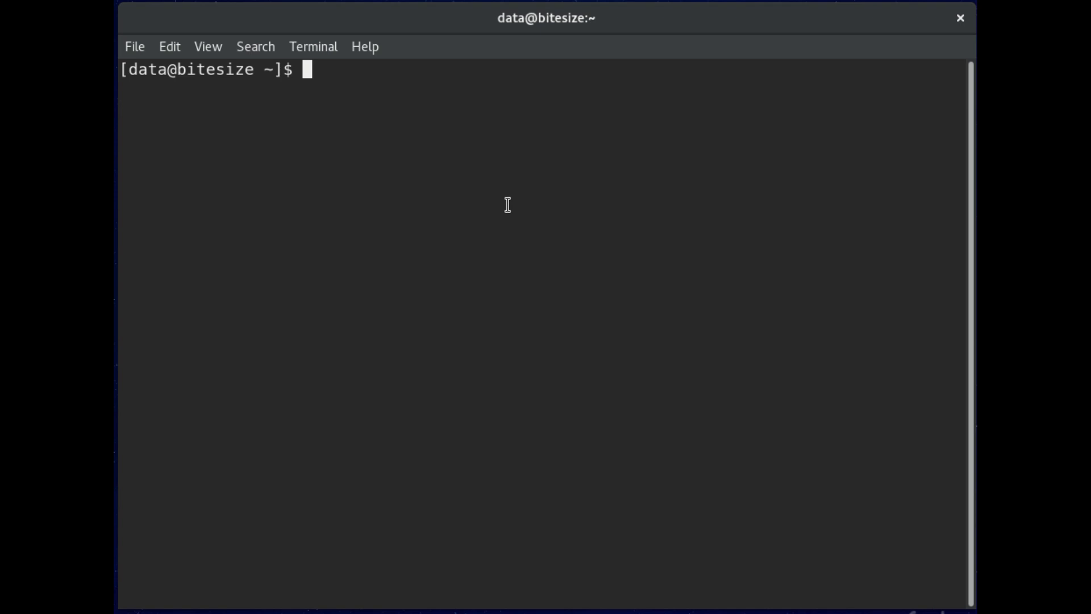
# Run ls -l in home, change into /etc and scroll through its long listing.
pyautogui.write('ls -l')
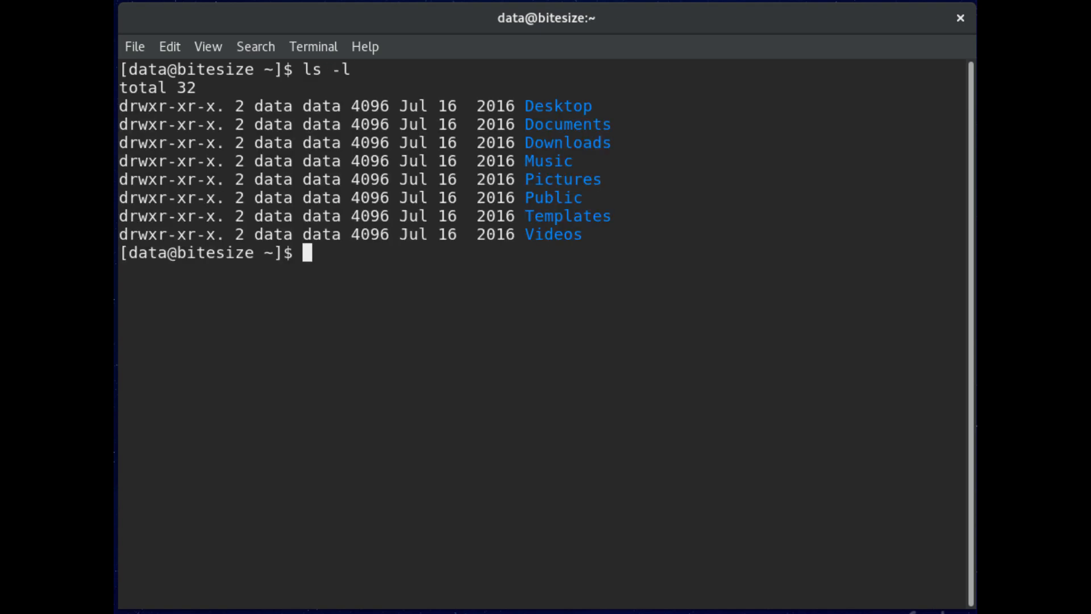
pyautogui.write('cd /et')
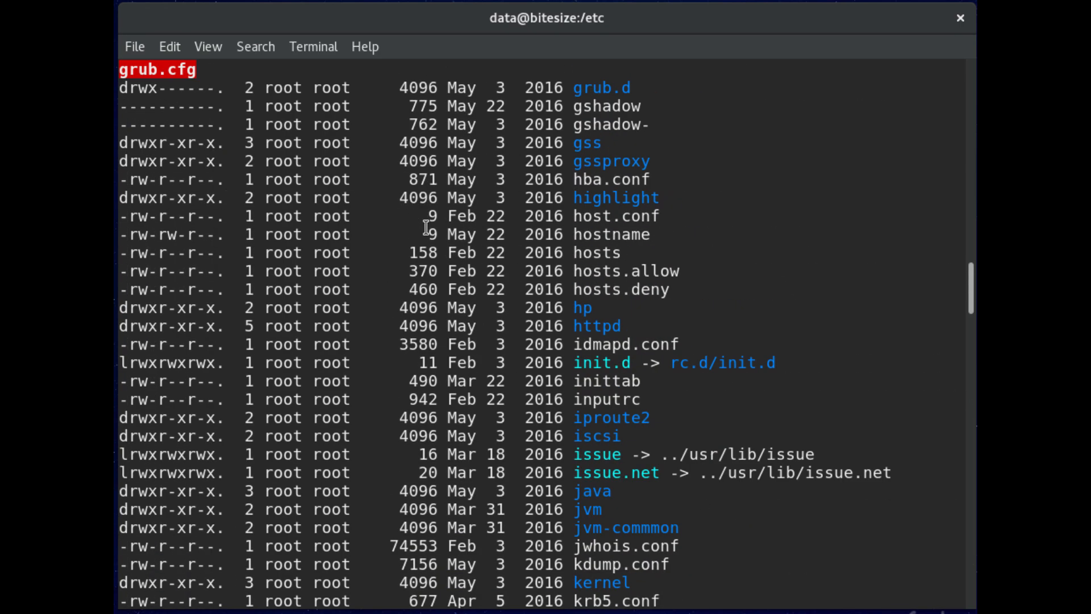
pyautogui.scroll(-3)
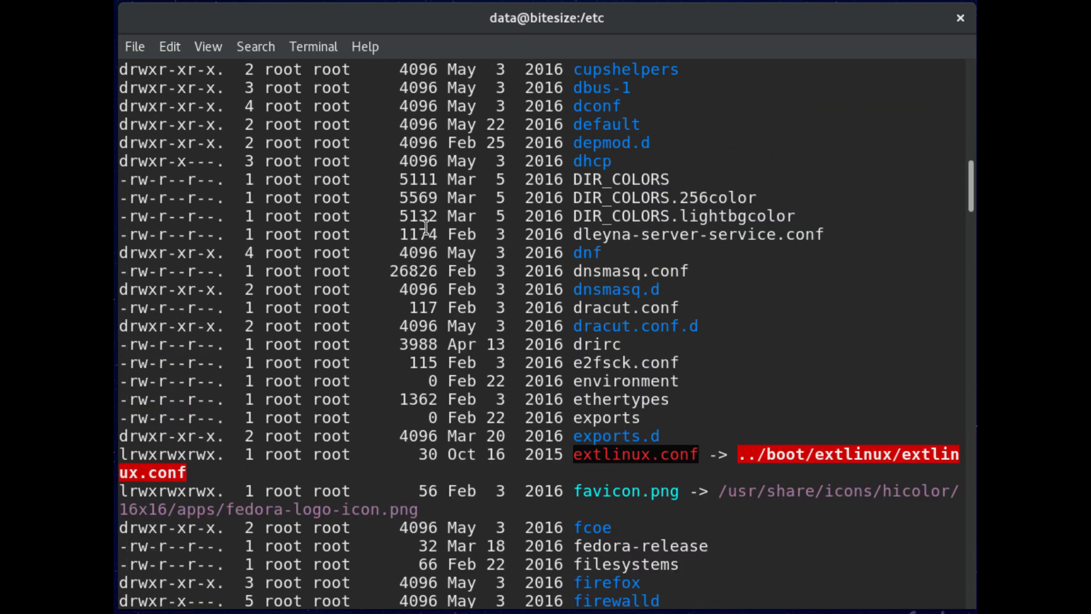
pyautogui.moveTo(603, 387)
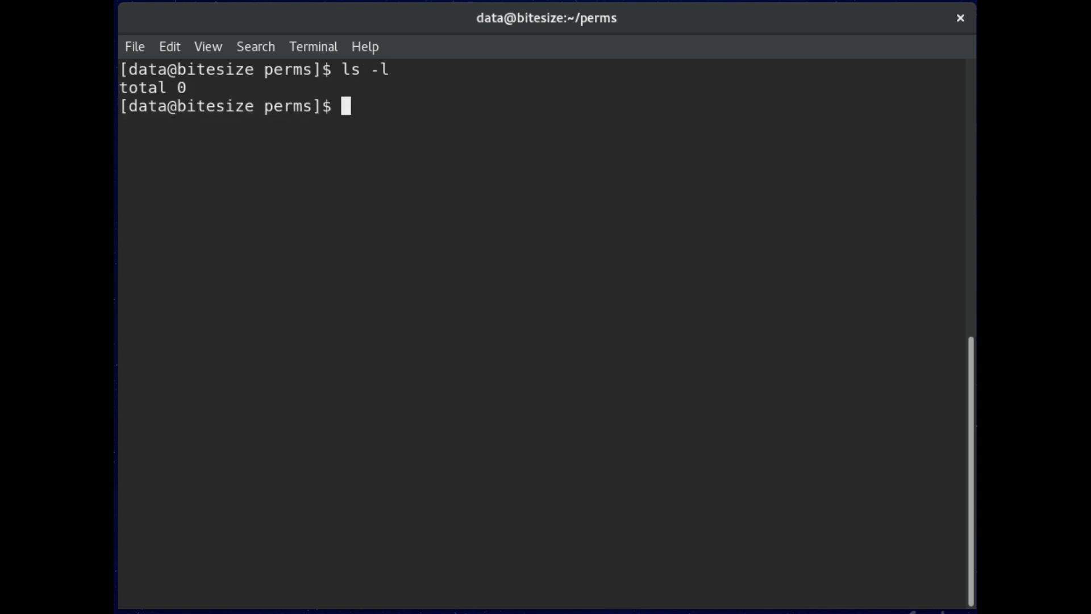
# In ~/perms create folder directory, empty file file, and list them with ls -la.
pyautogui.write('mkdir')
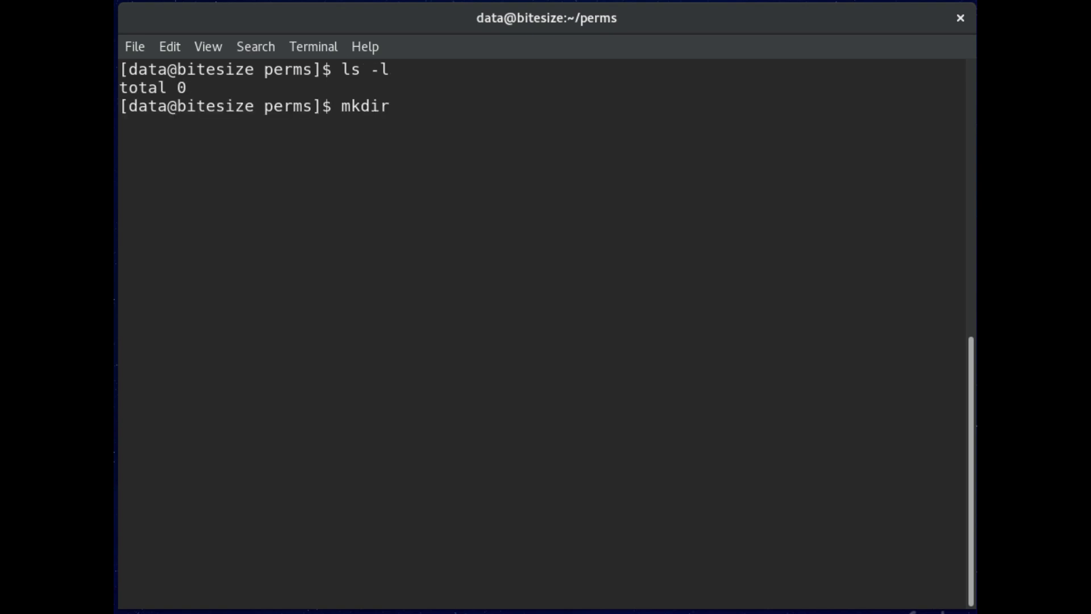
pyautogui.write('directory')
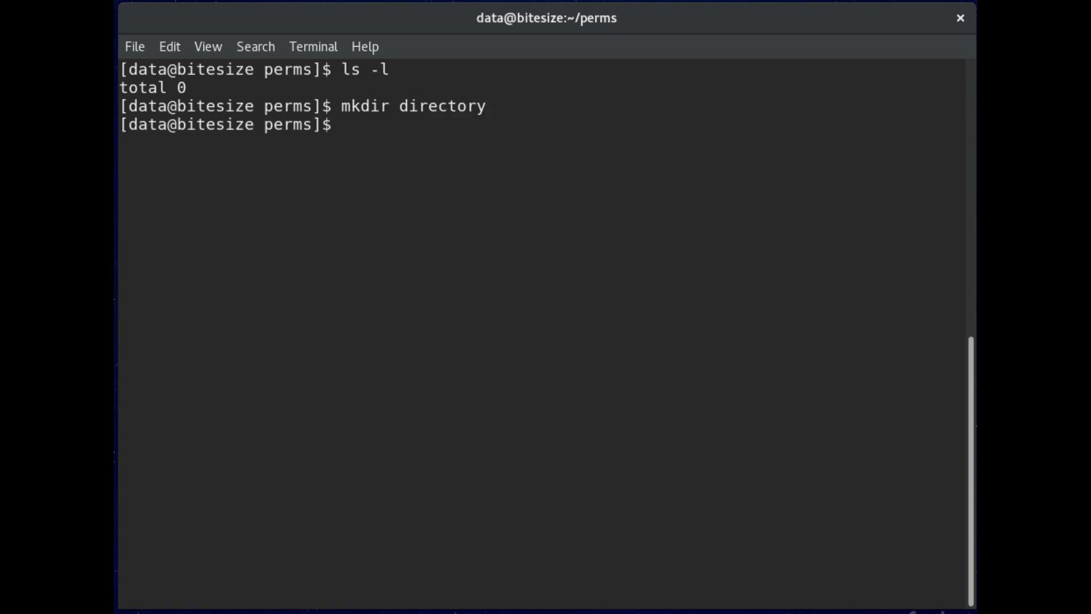
pyautogui.write('touch file')
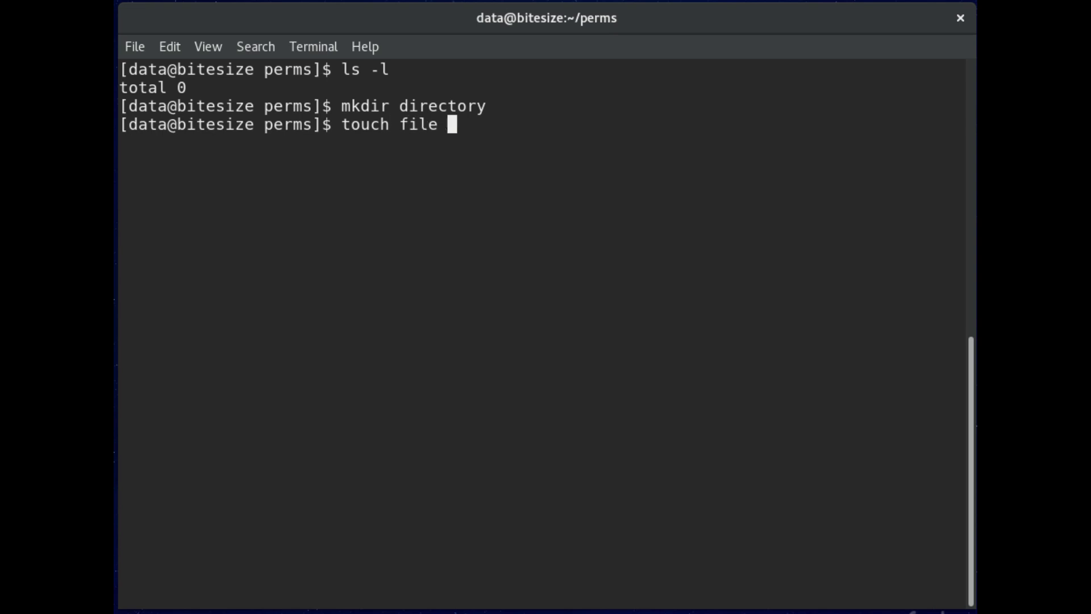
pyautogui.write('ls -la')
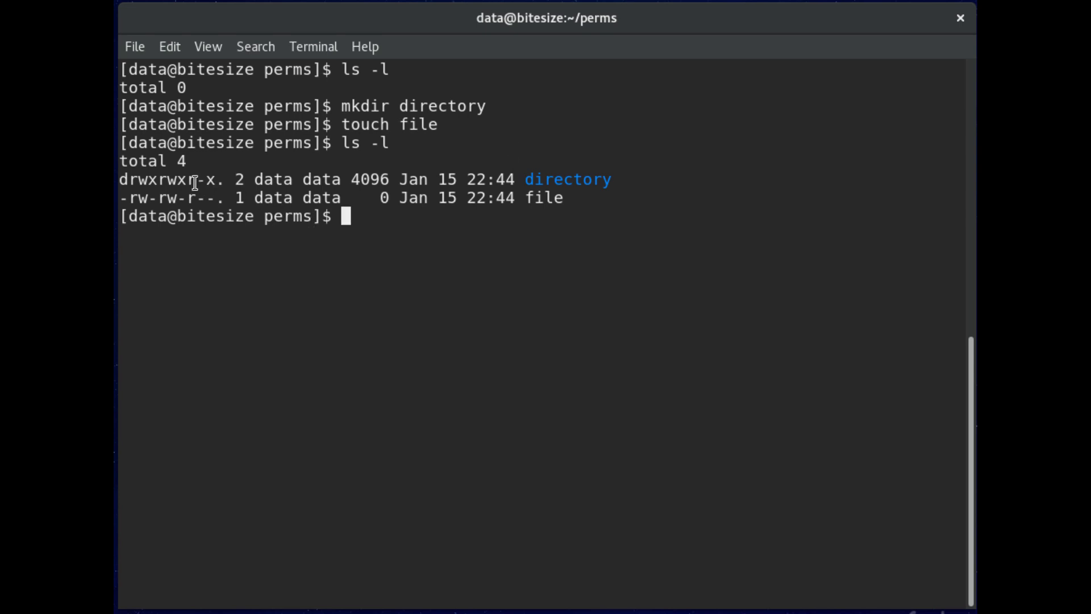
# Highlight the permission strings of file and directory in the ls -l listing.
pyautogui.doubleClick(171, 178)
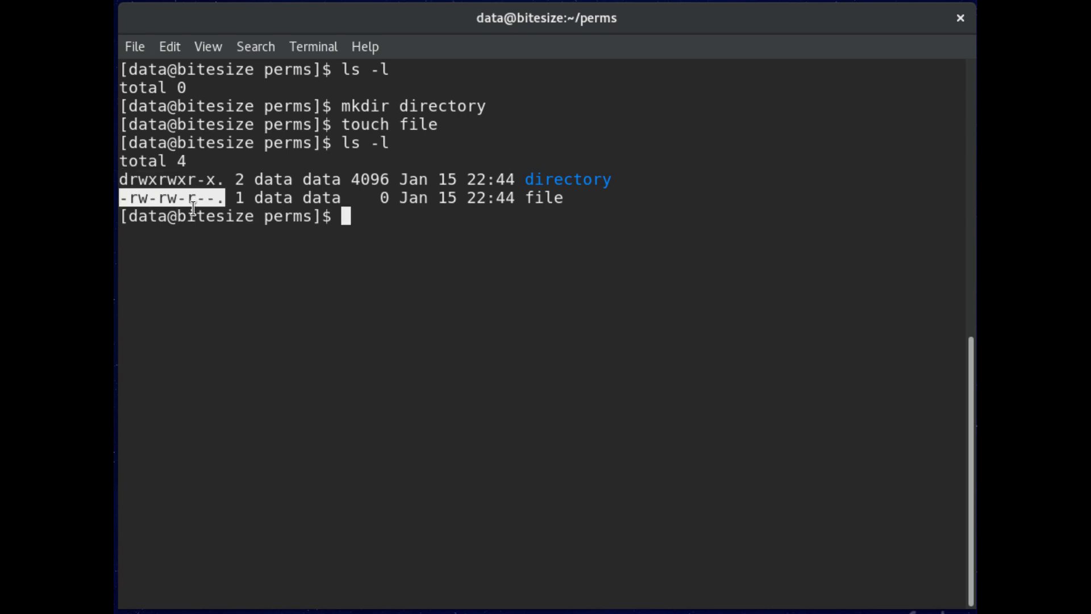
pyautogui.moveTo(273, 256)
pyautogui.write('ls -l')
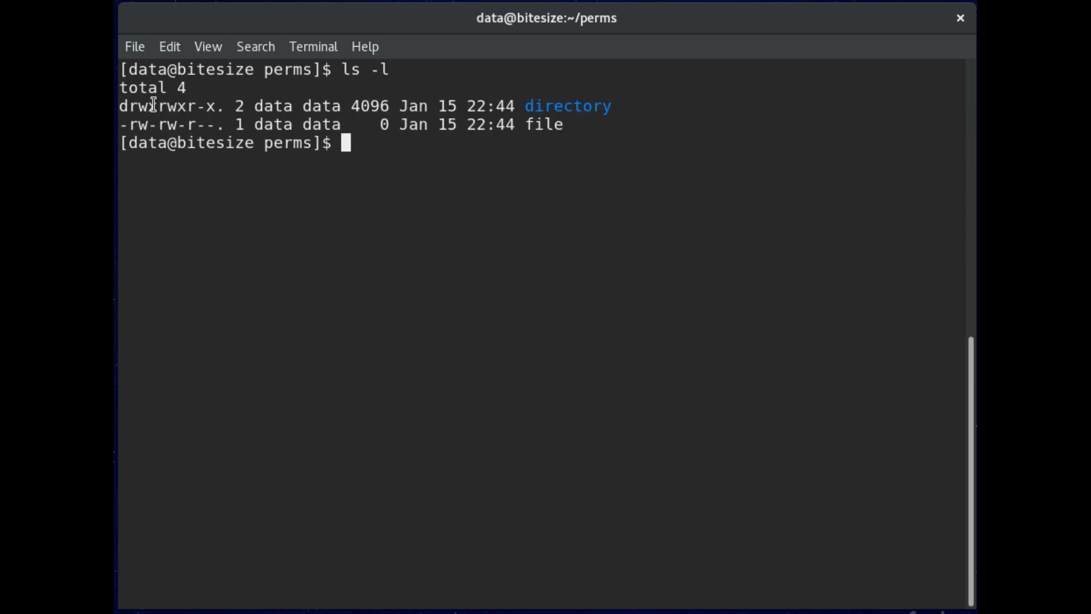
pyautogui.doubleClick(143, 105)
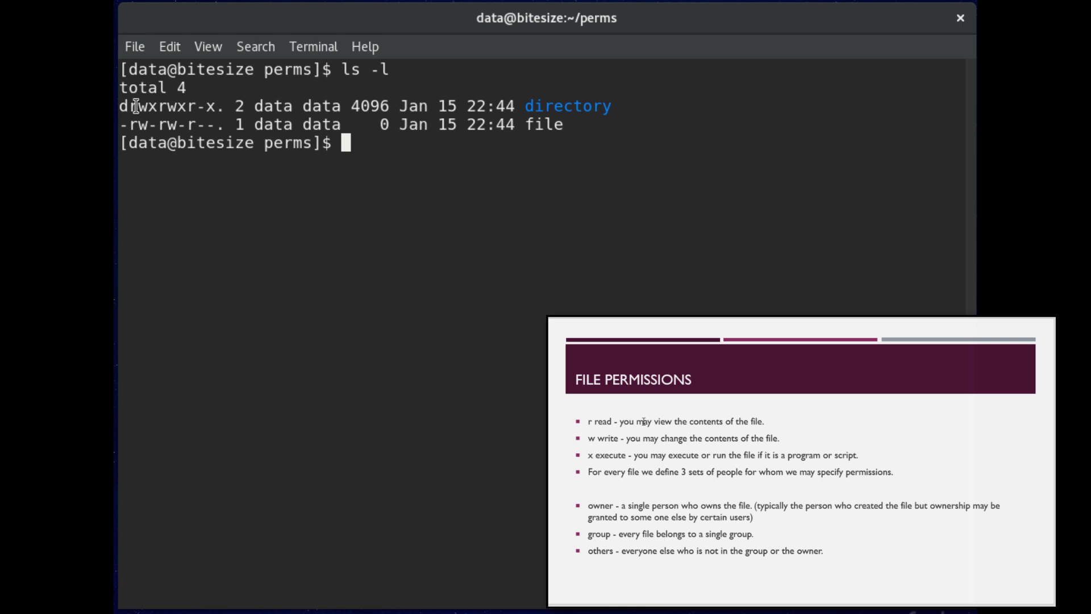
pyautogui.doubleClick(135, 106)
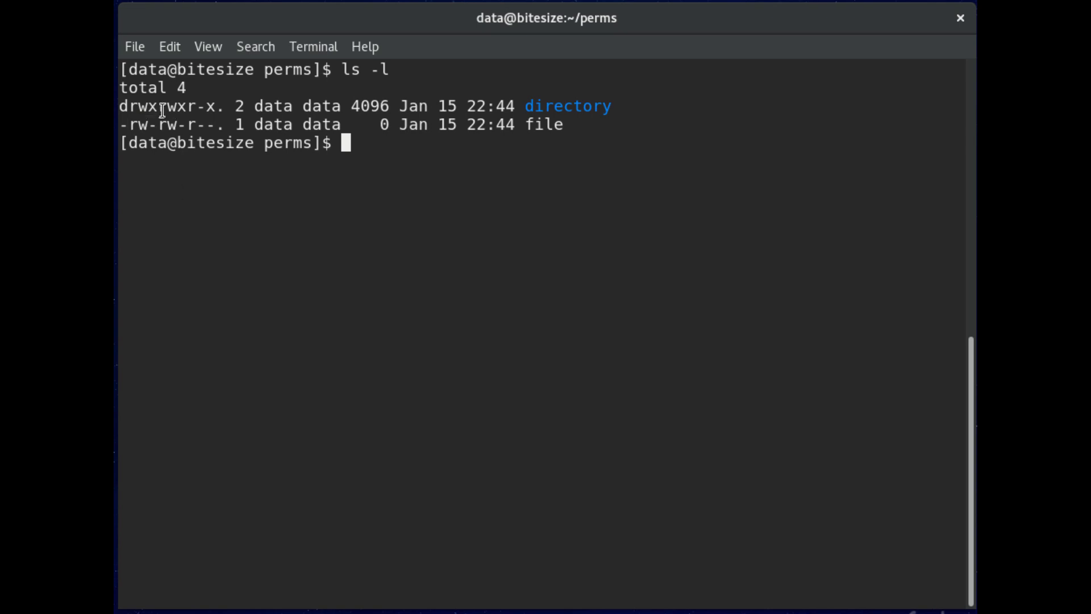
pyautogui.doubleClick(171, 105)
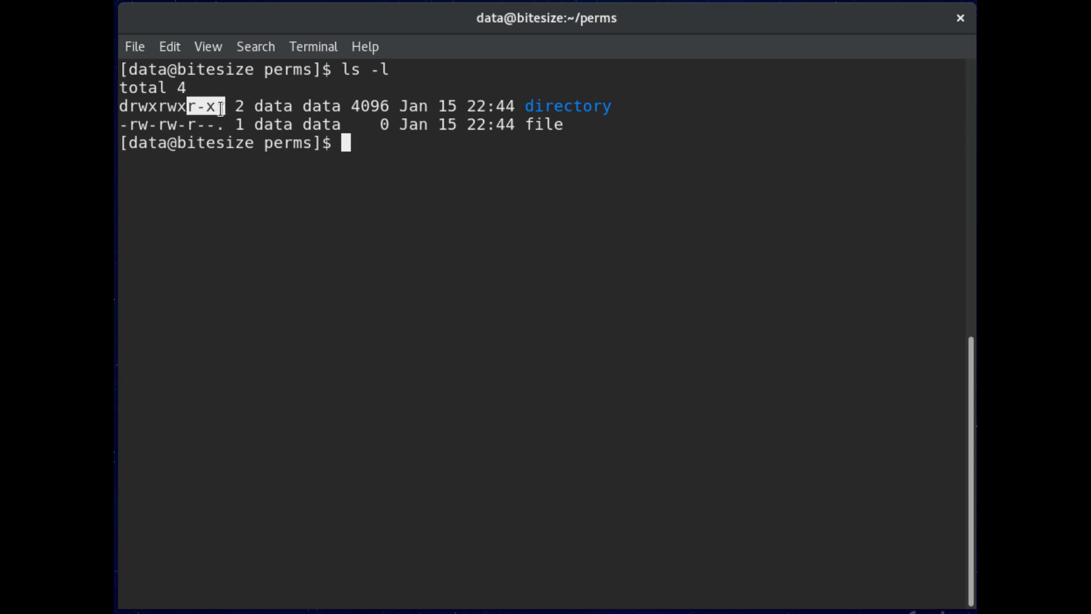
pyautogui.moveTo(202, 135)
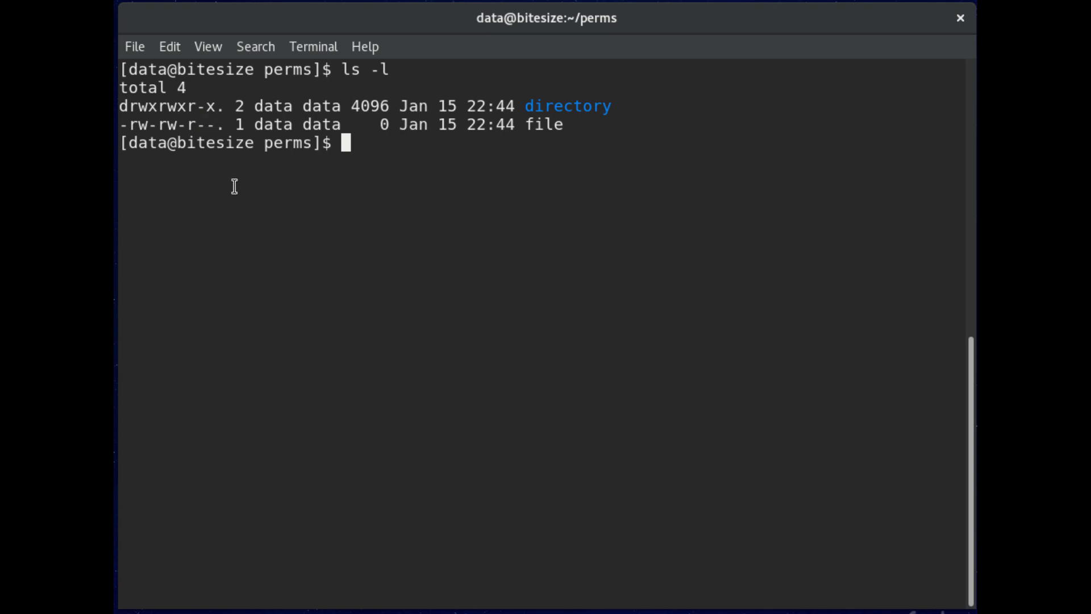
pyautogui.moveTo(253, 207)
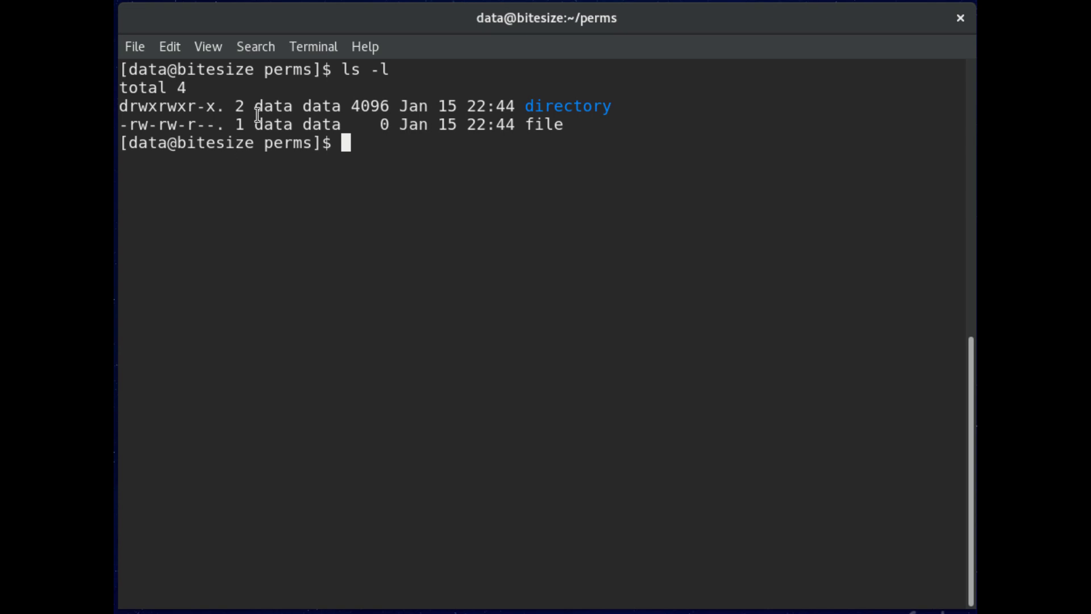
pyautogui.doubleClick(272, 106)
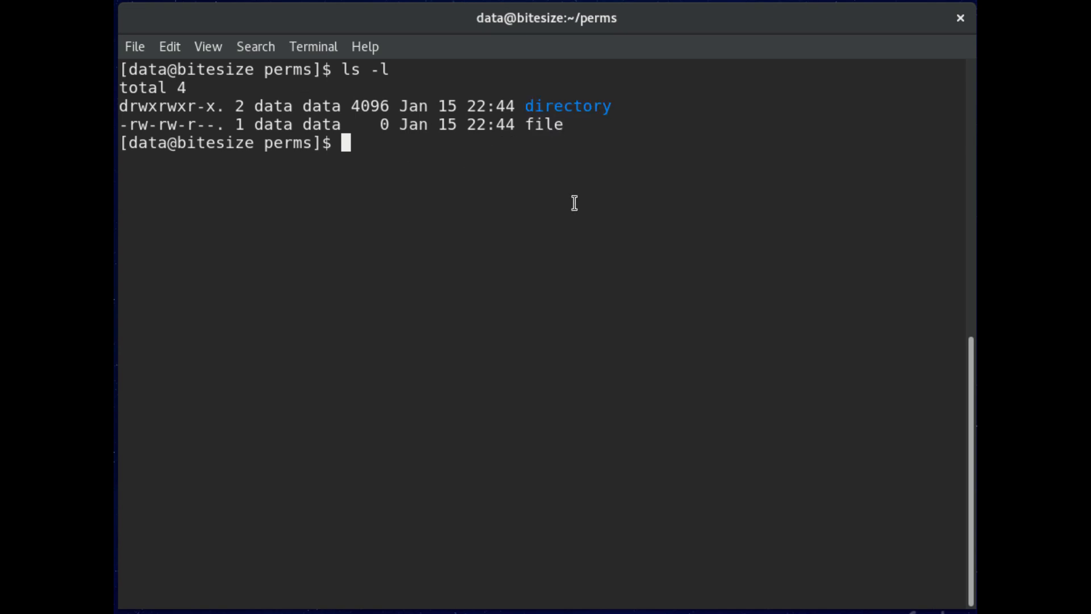
# Remove group write on directory with chmod g-w and highlight the g-w change.
pyautogui.write('chmod')
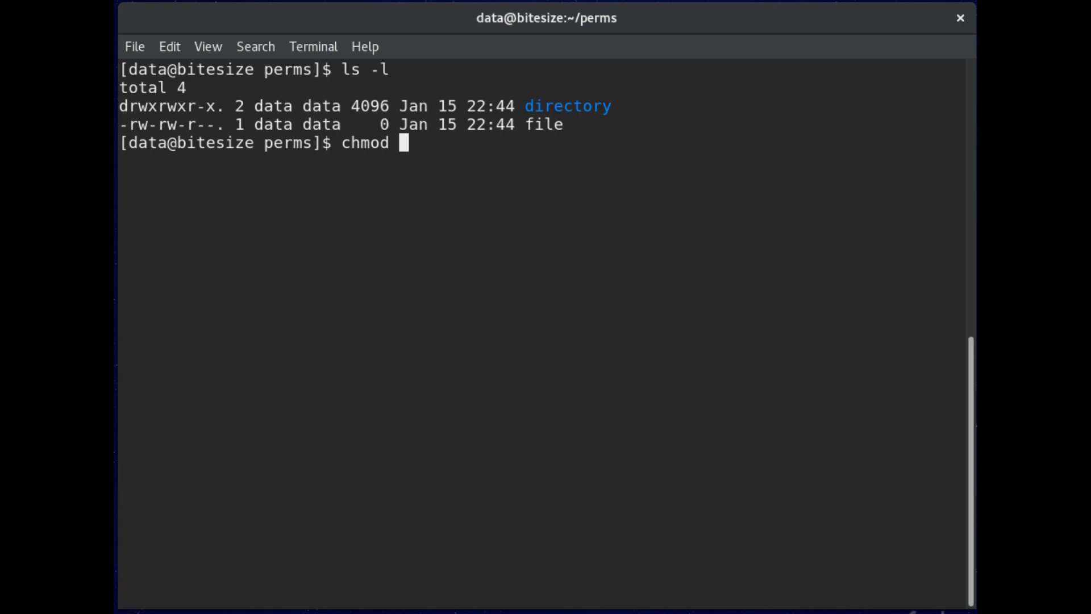
pyautogui.write('g-')
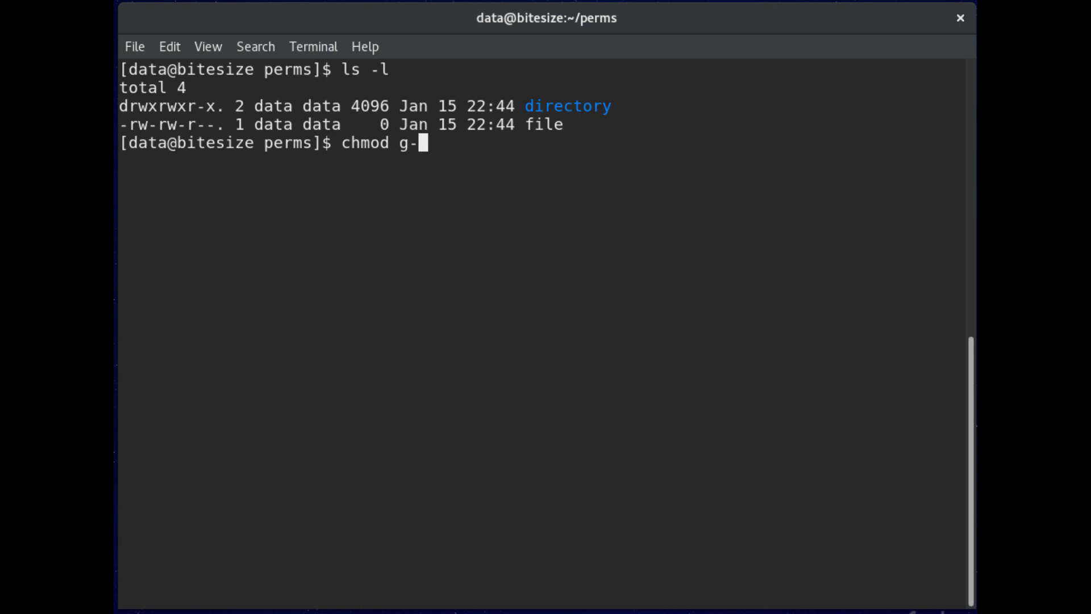
pyautogui.write('w')
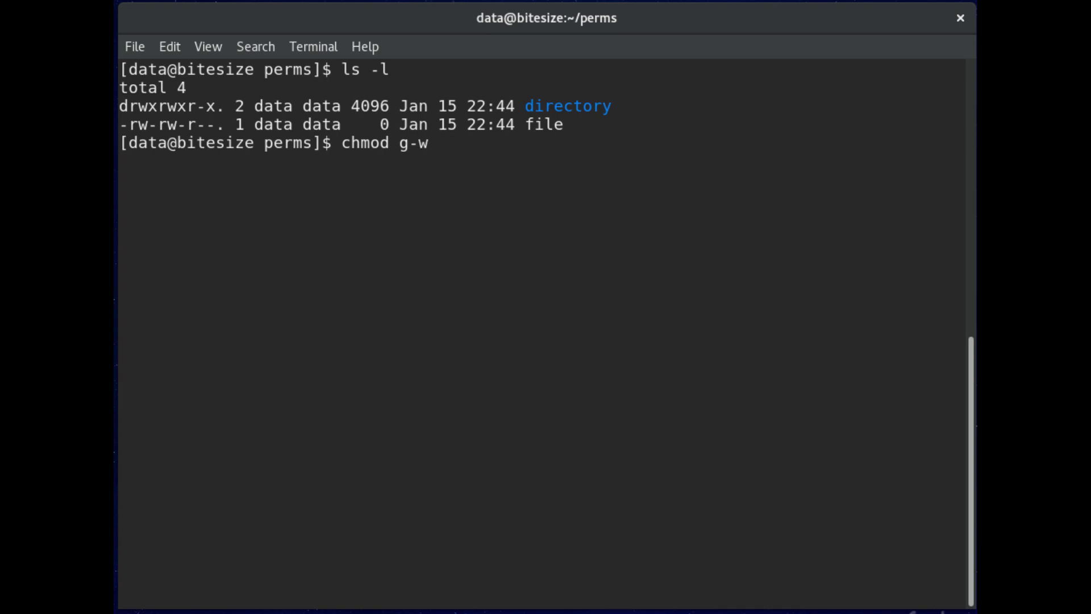
pyautogui.write('dire')
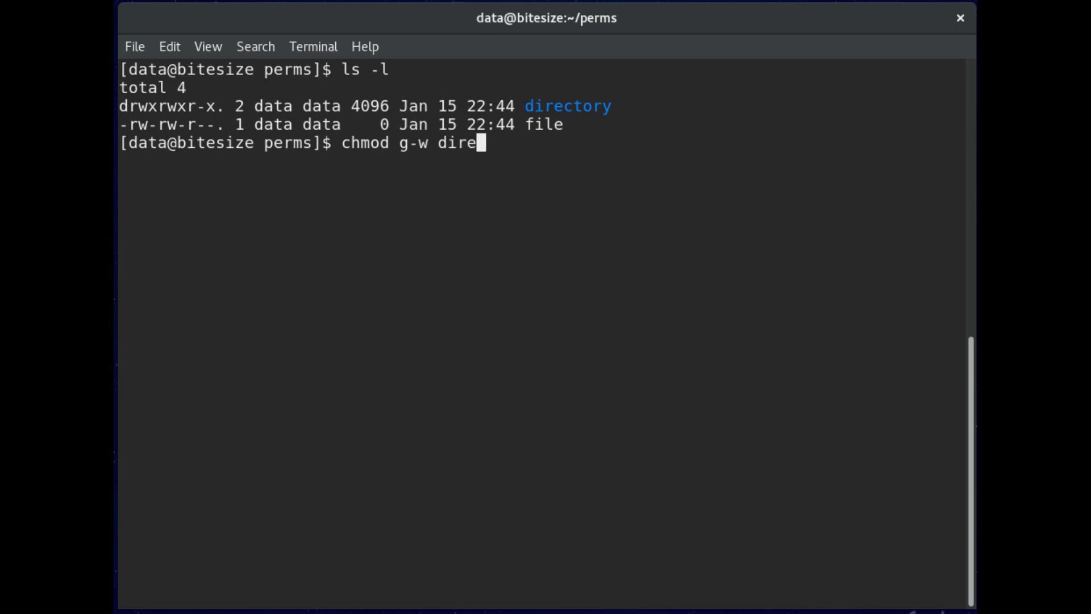
pyautogui.write('ctory')
pyautogui.write('ls -l')
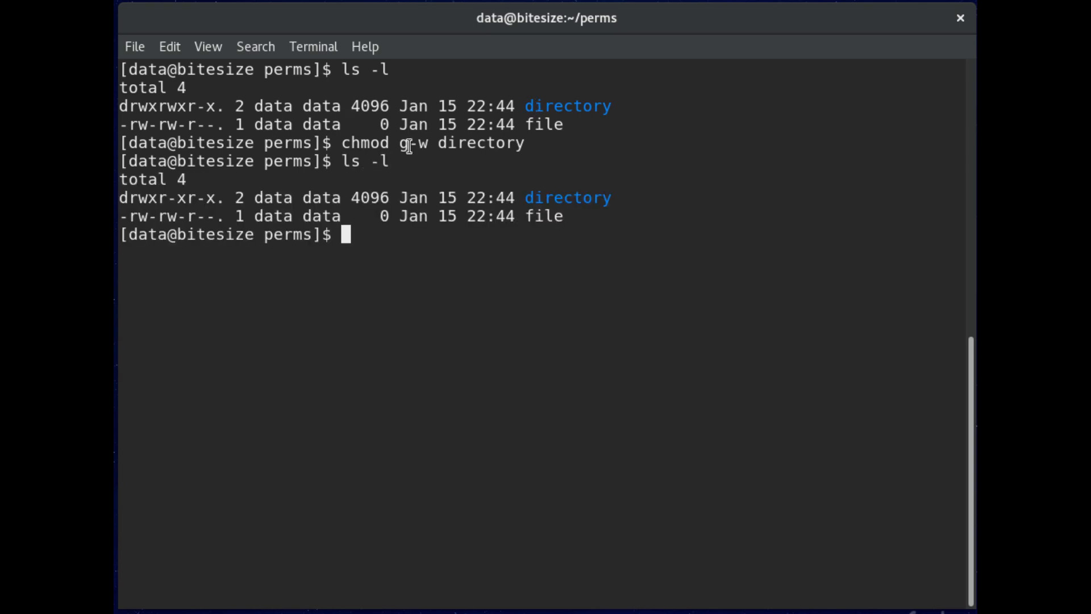
pyautogui.doubleClick(414, 143)
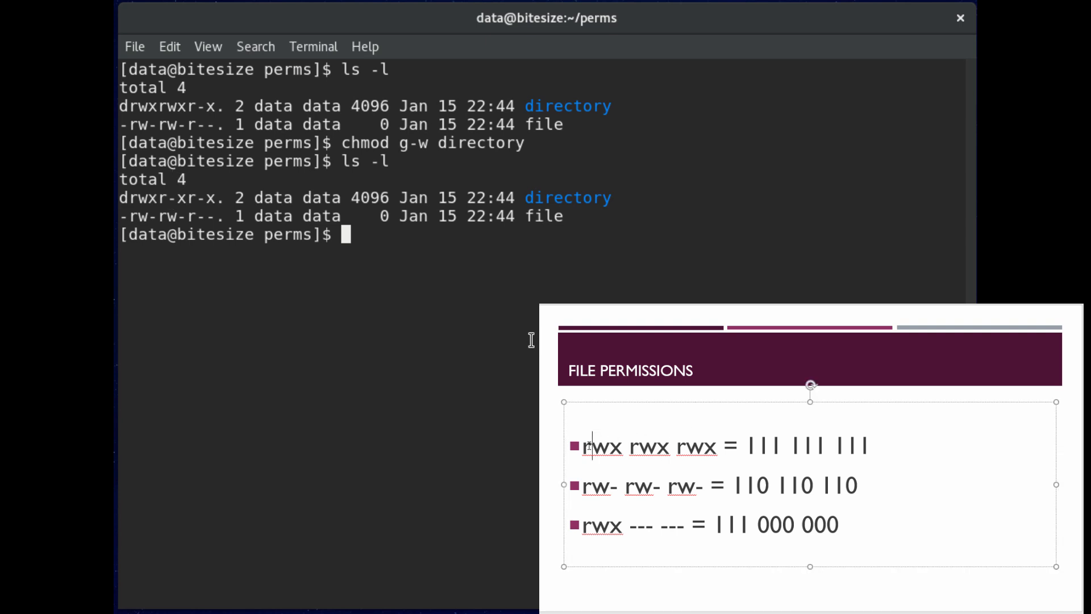
# Give others execute on file with chmod o+x and verify -rw-rw-r-x with ls -l.
pyautogui.doubleClick(599, 446)
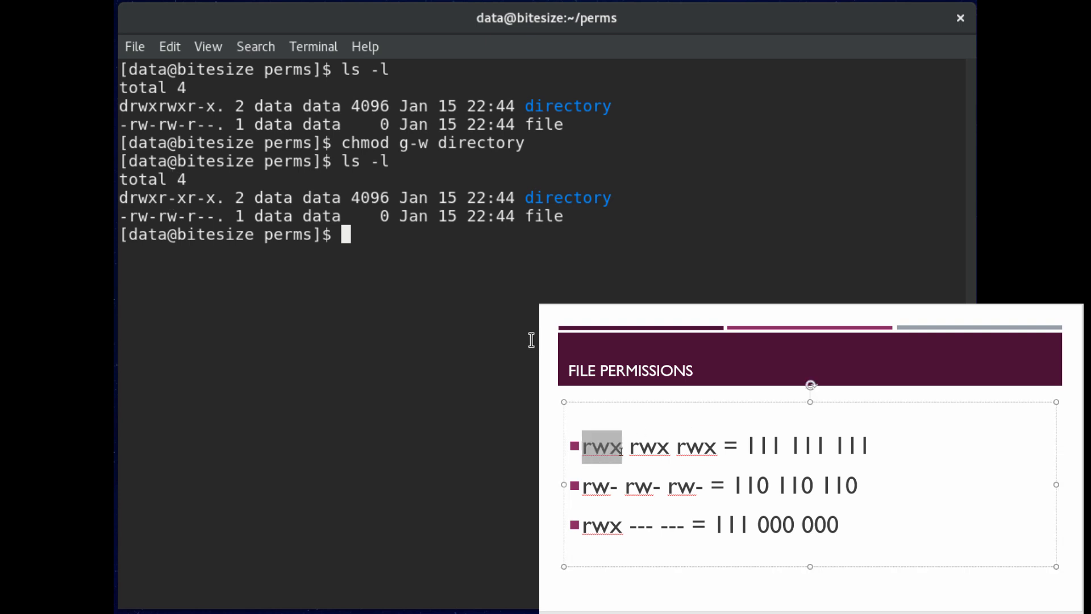
pyautogui.write('chmod')
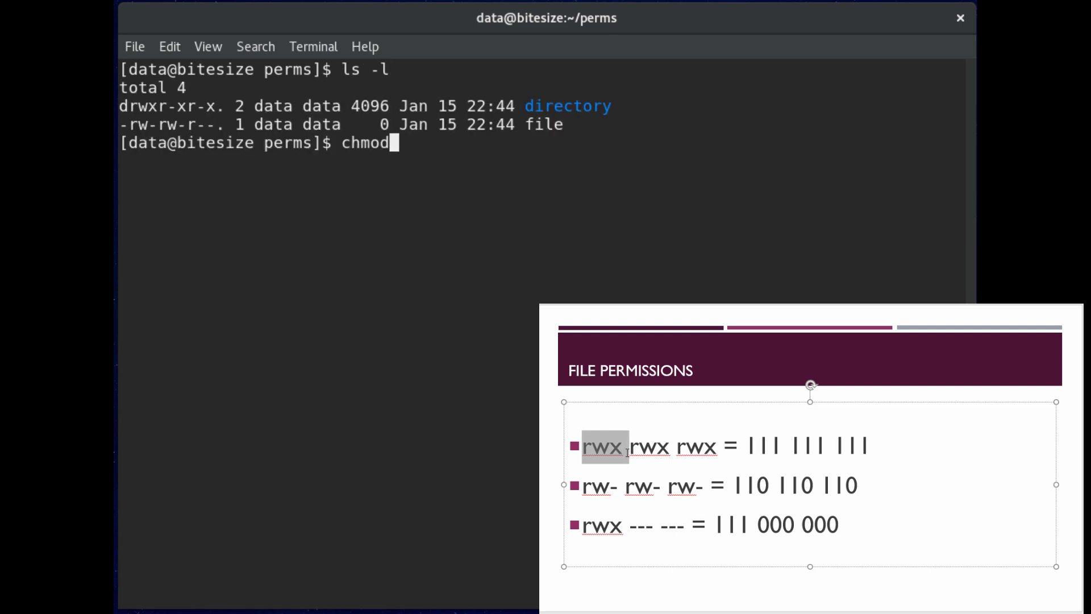
pyautogui.write('o')
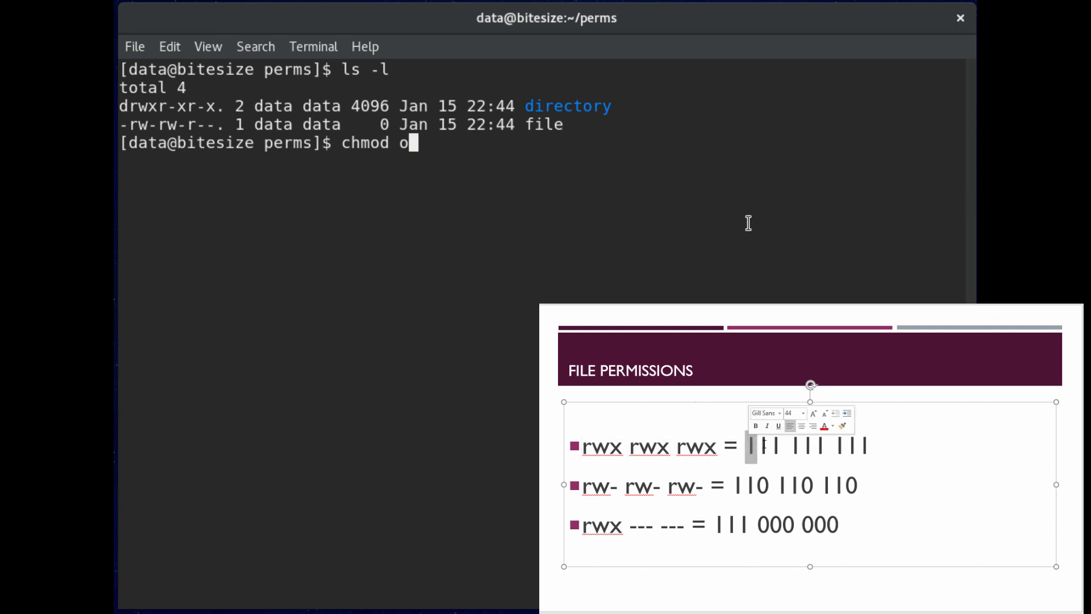
pyautogui.write('+x')
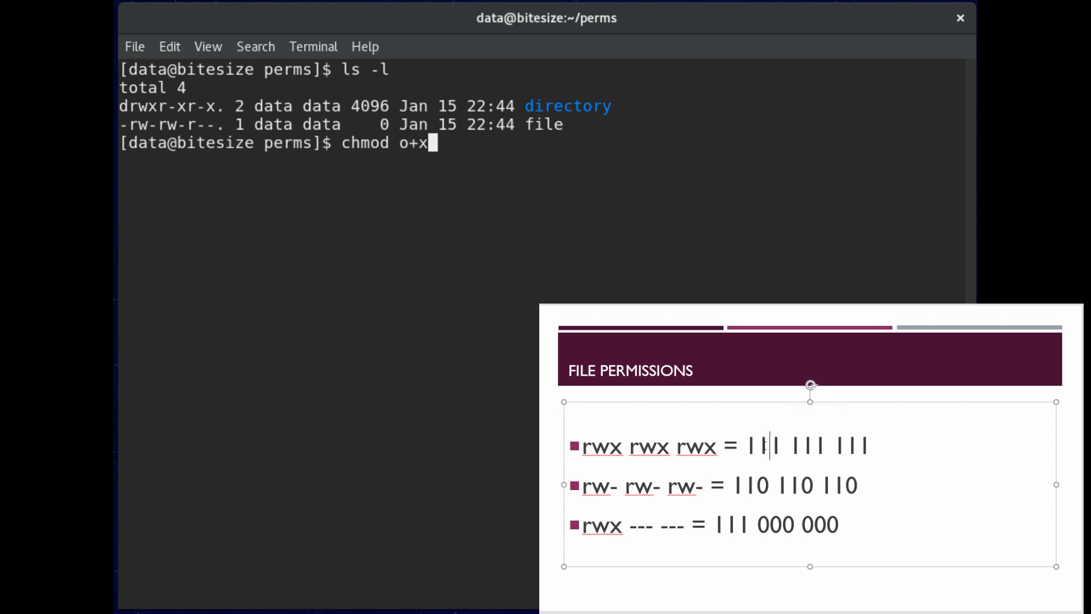
pyautogui.write('file')
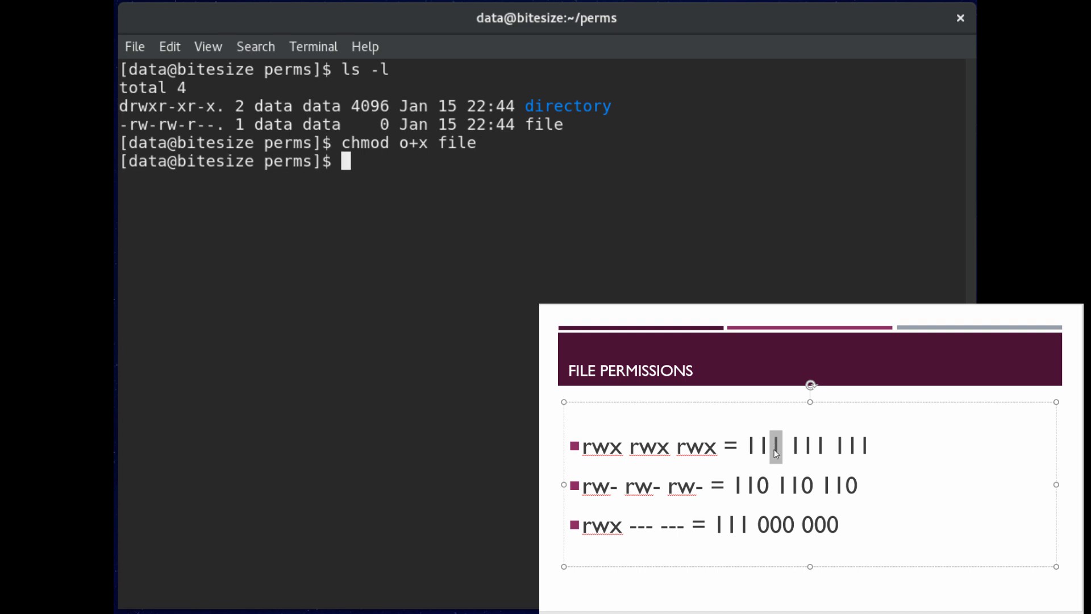
pyautogui.write('ls')
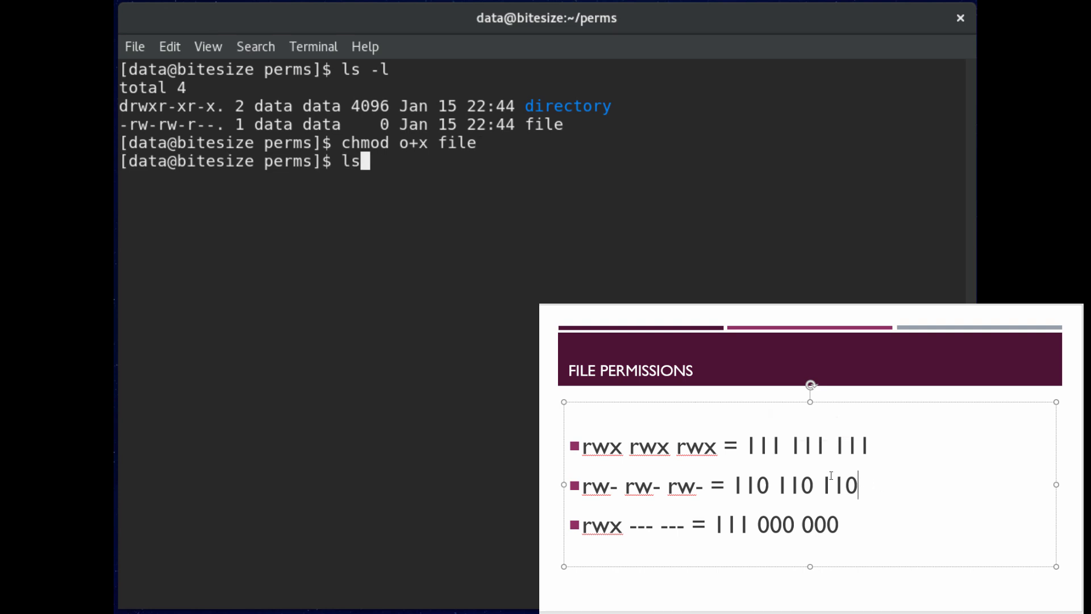
pyautogui.press('Return')
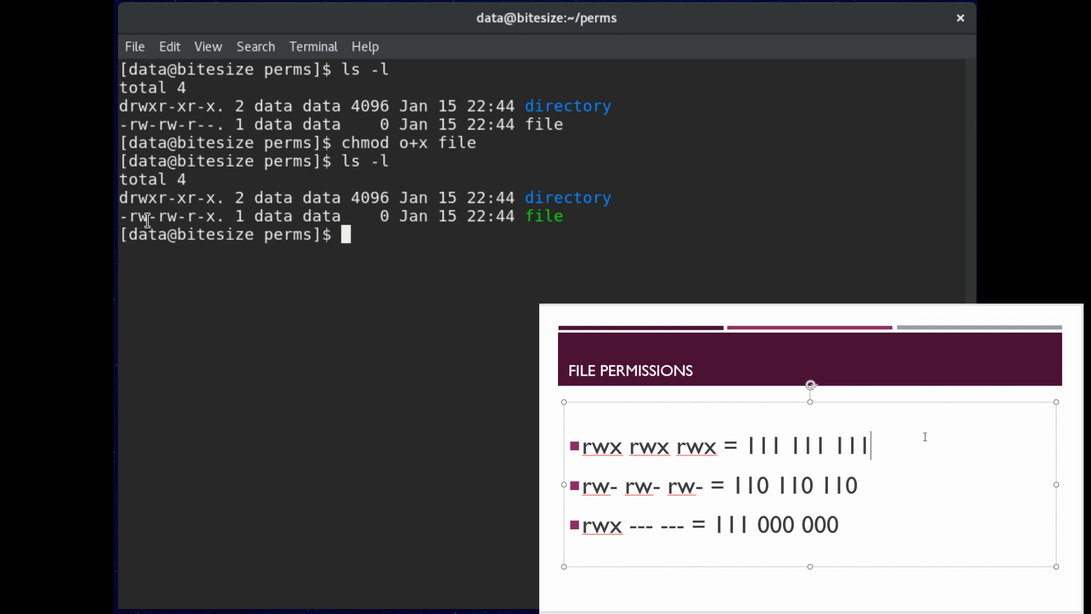
pyautogui.write('=')
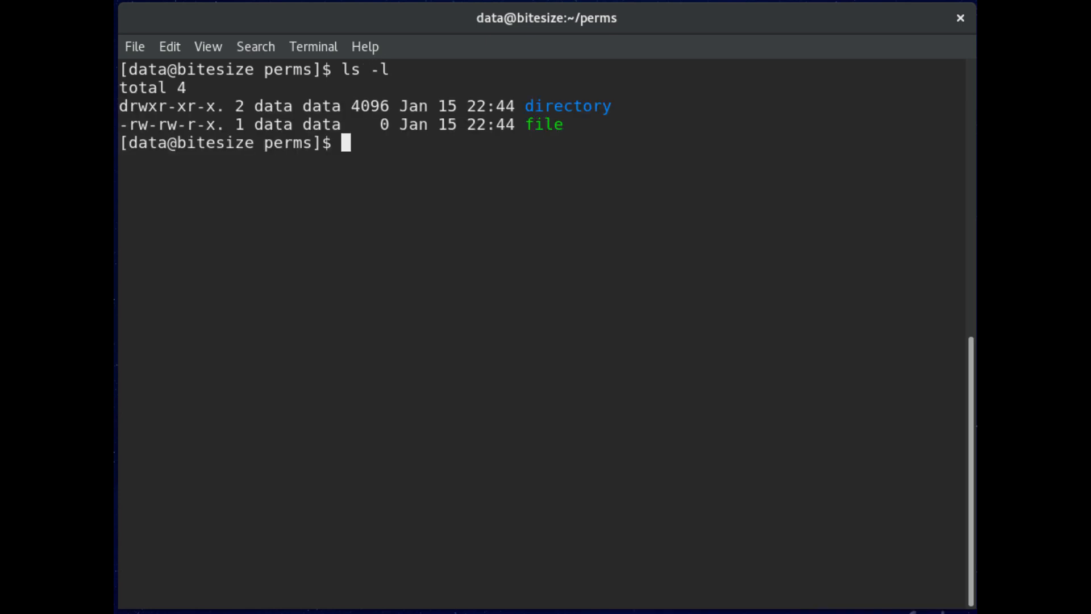
# Add owner execute on file with chmod u+x so the listing shows -rwxrw-r-x.
pyautogui.write('chmod')
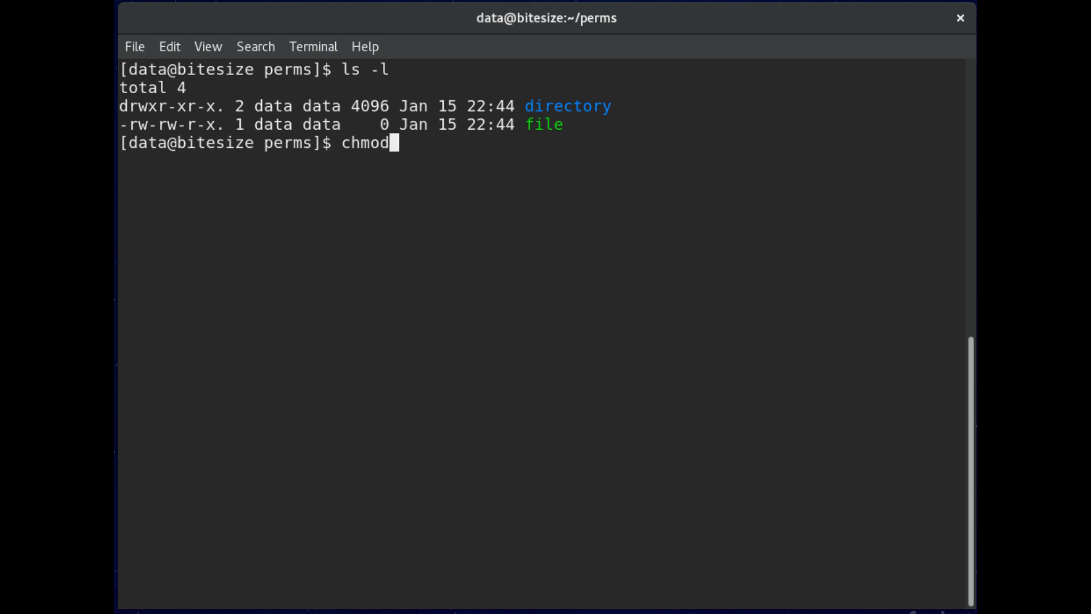
pyautogui.write('u')
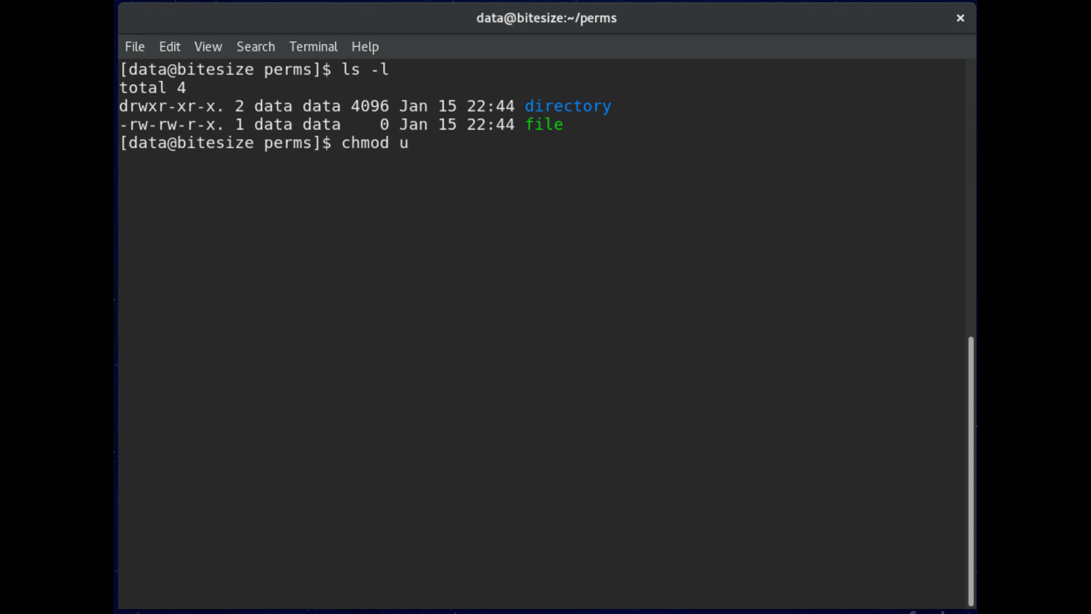
pyautogui.doubleClick(273, 124)
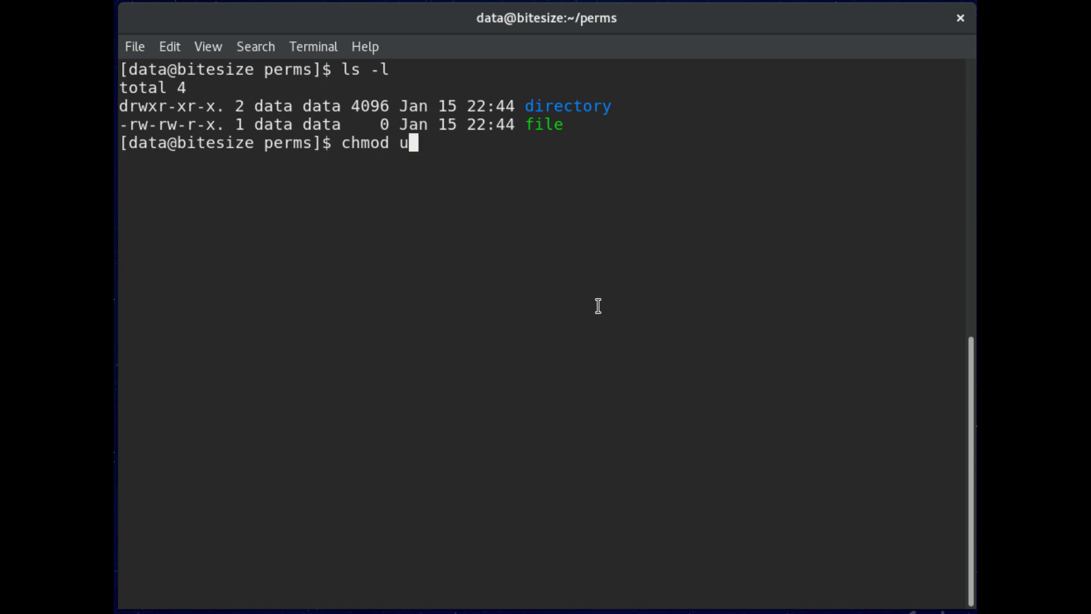
pyautogui.write('+x file')
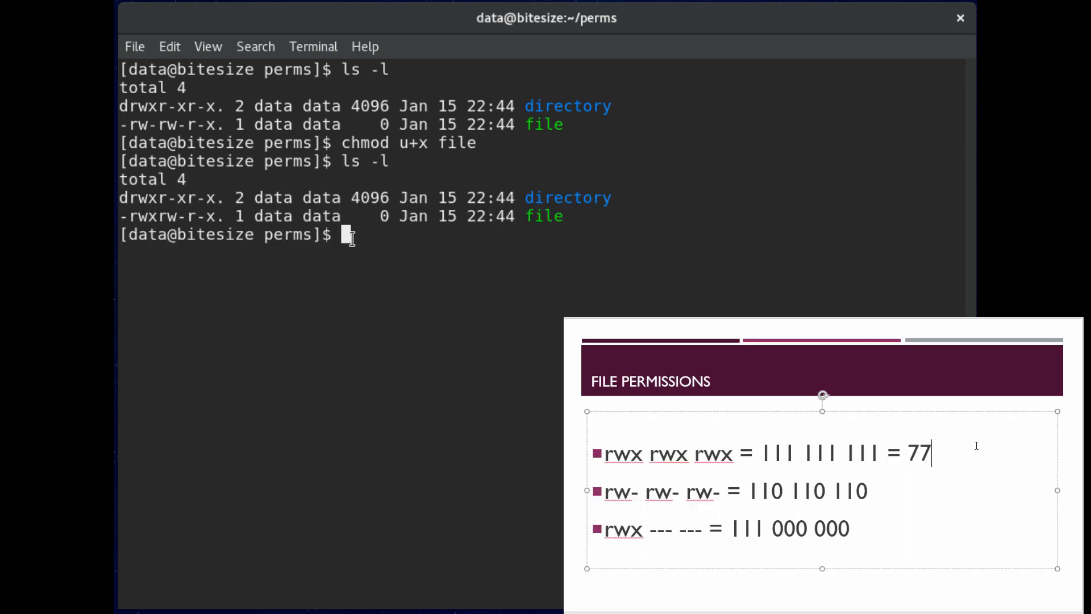
pyautogui.write('7')
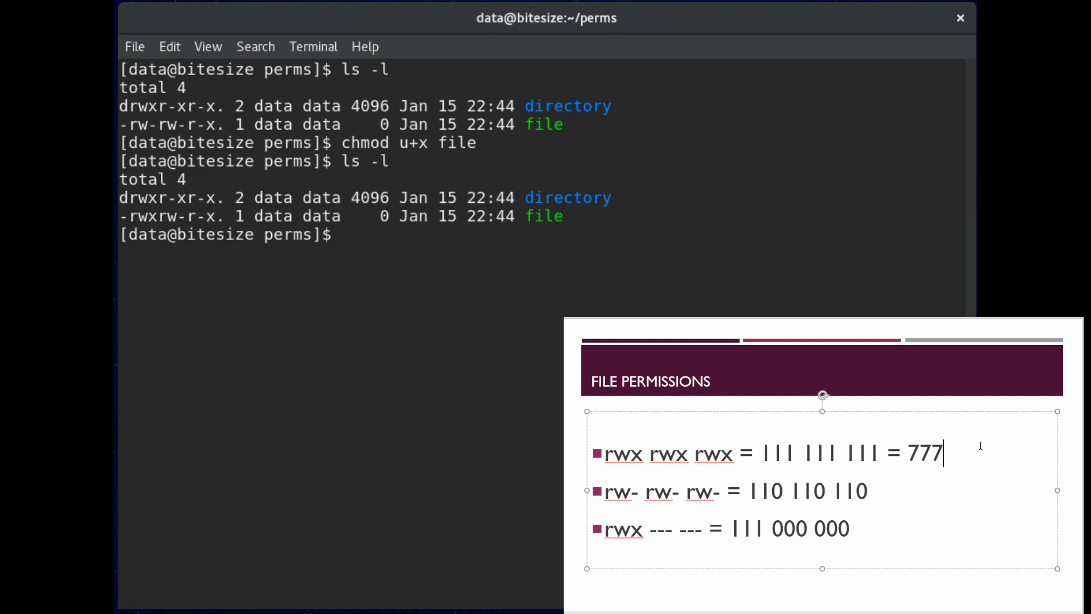
pyautogui.moveTo(984, 475)
pyautogui.write('ch')
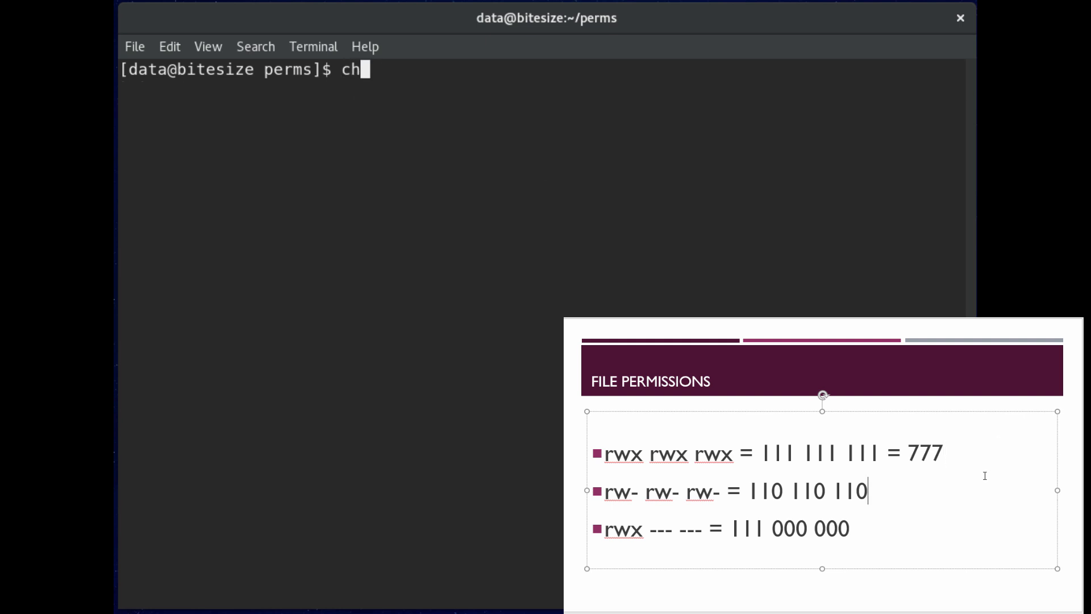
# Set the sticky bit on file with chmod +t so its permissions end with t.
pyautogui.write('mod')
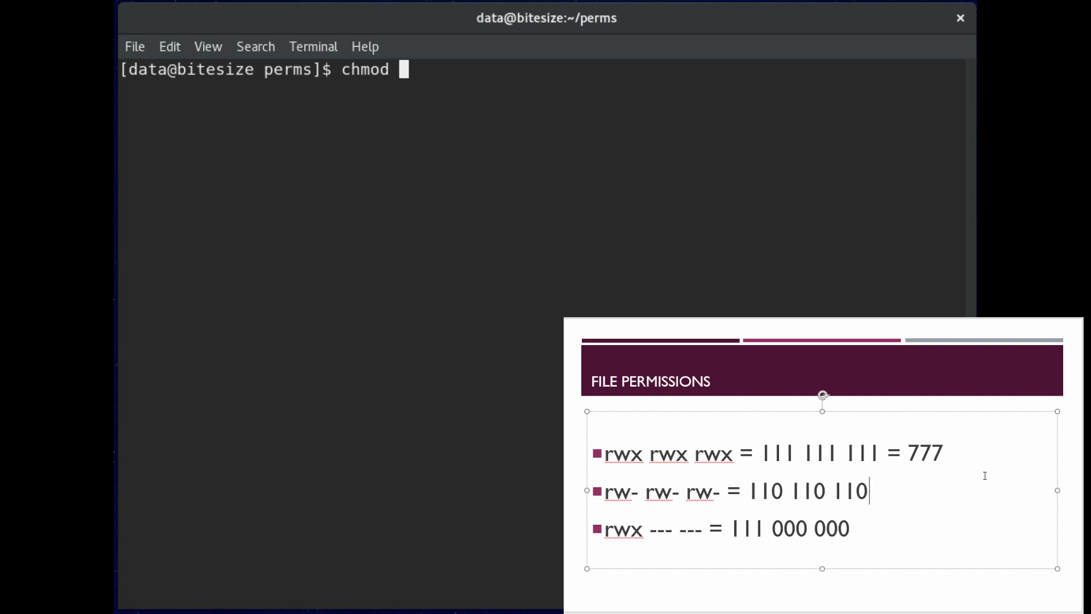
pyautogui.write('+')
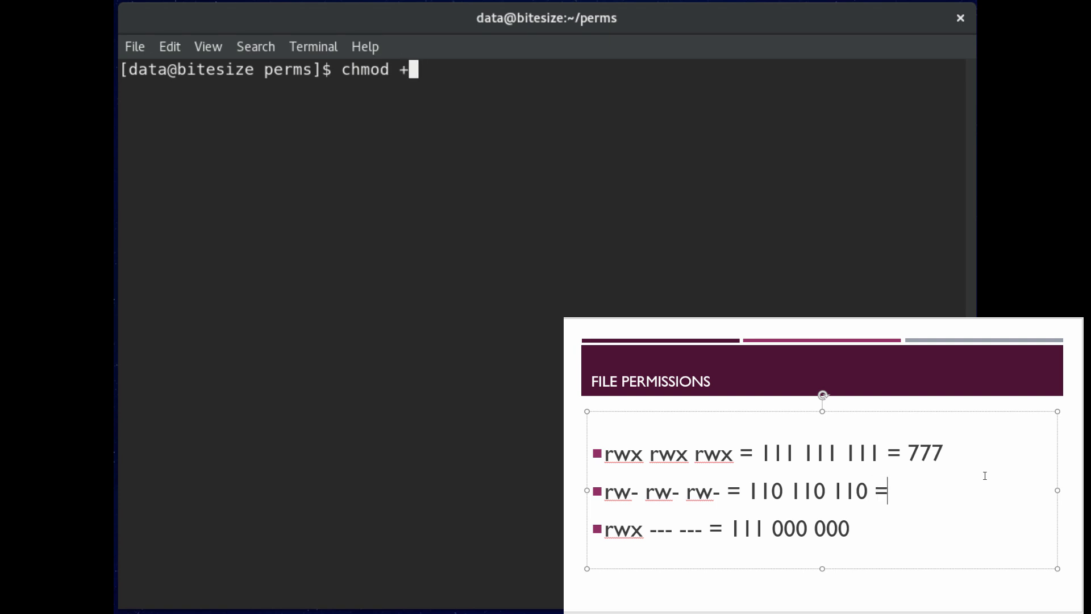
pyautogui.write('t file')
pyautogui.write('ls -l')
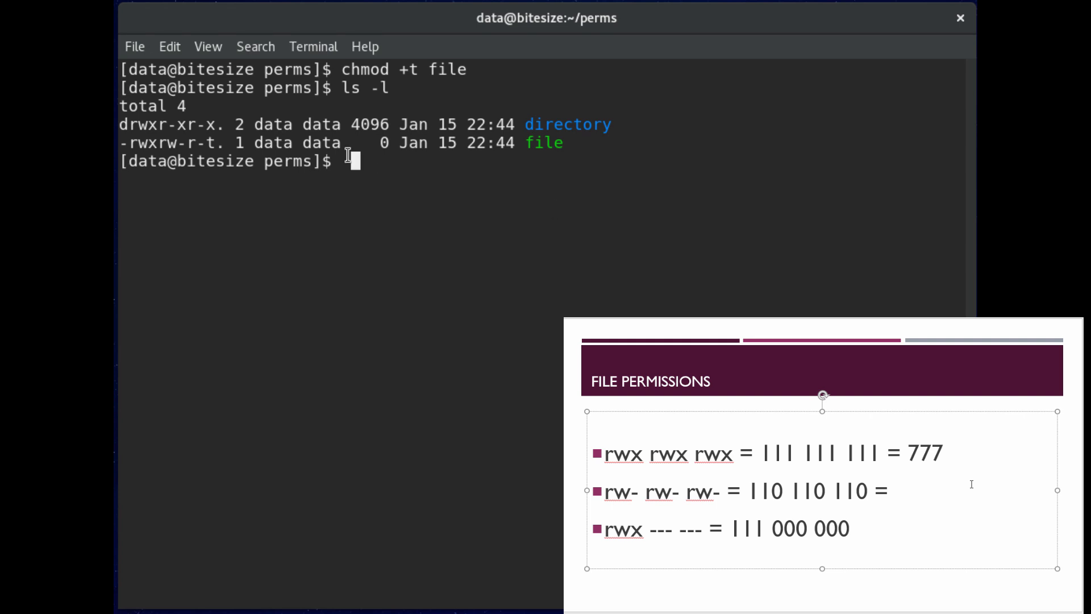
pyautogui.doubleClick(274, 142)
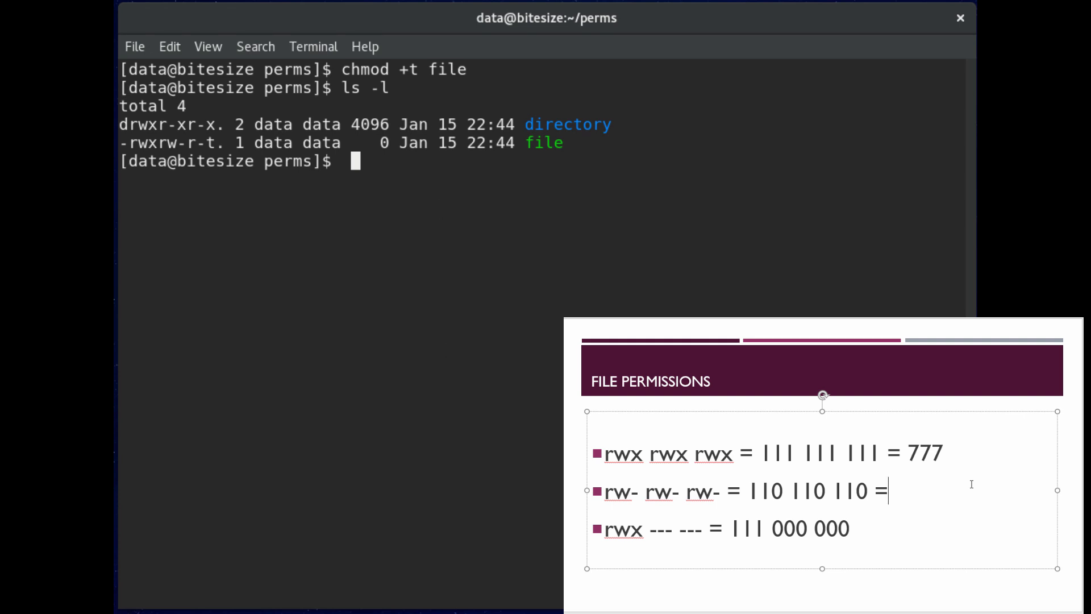
pyautogui.moveTo(973, 150)
pyautogui.write('666')
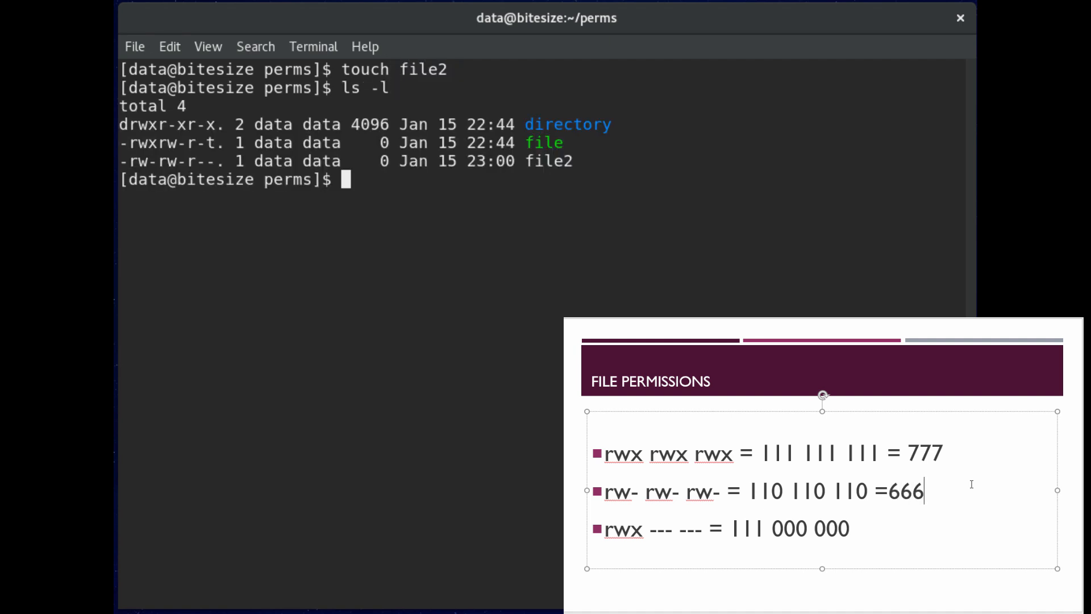
# Give file2 the setuid bit with chmod 4744 so it lists as -rwsr--r--.
pyautogui.write('hmod')
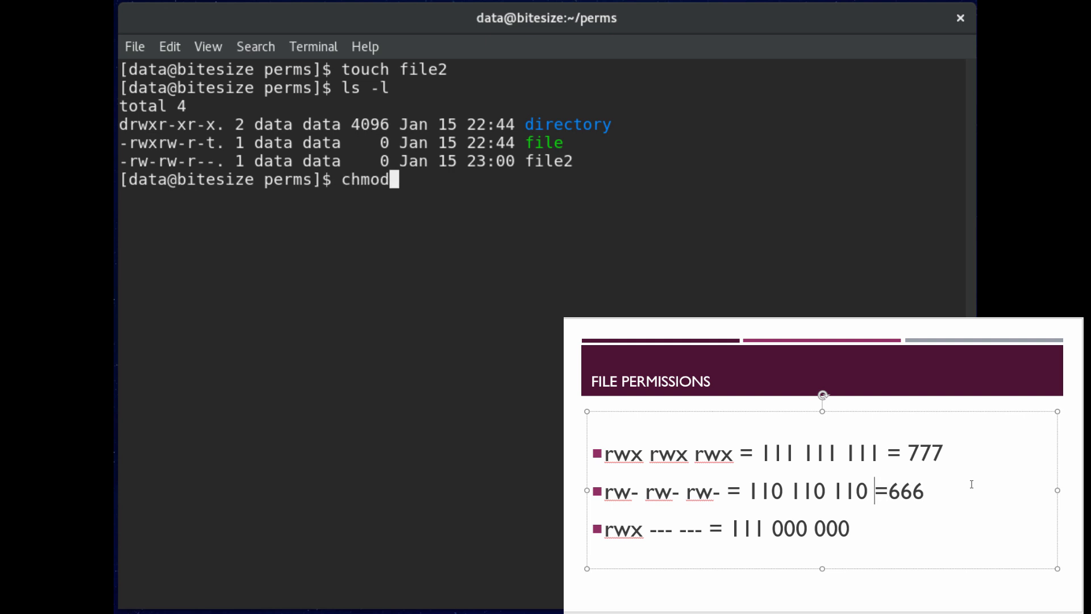
pyautogui.write('4')
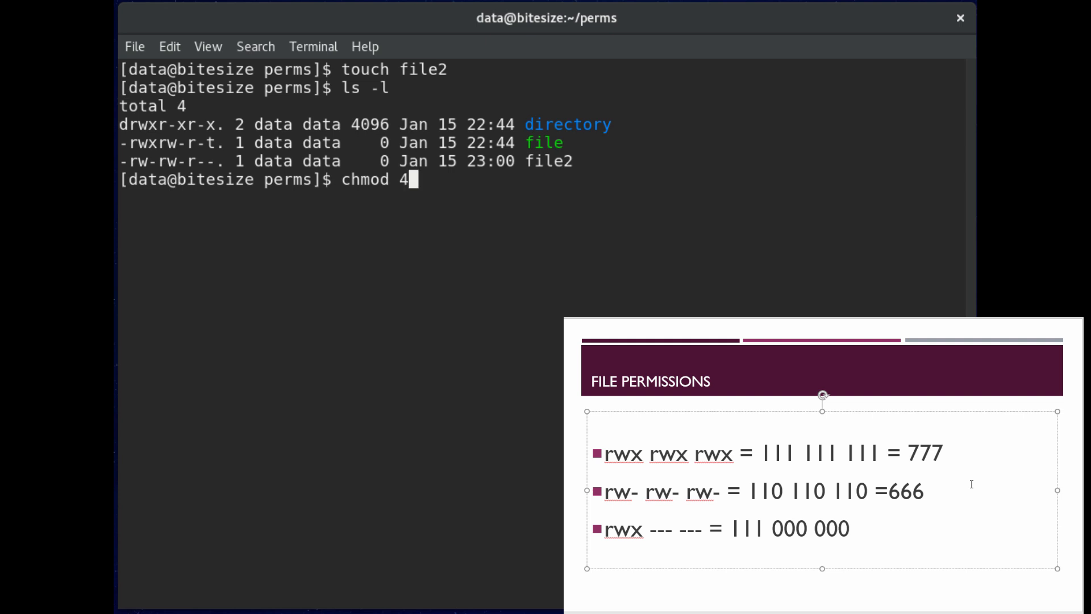
pyautogui.write('7')
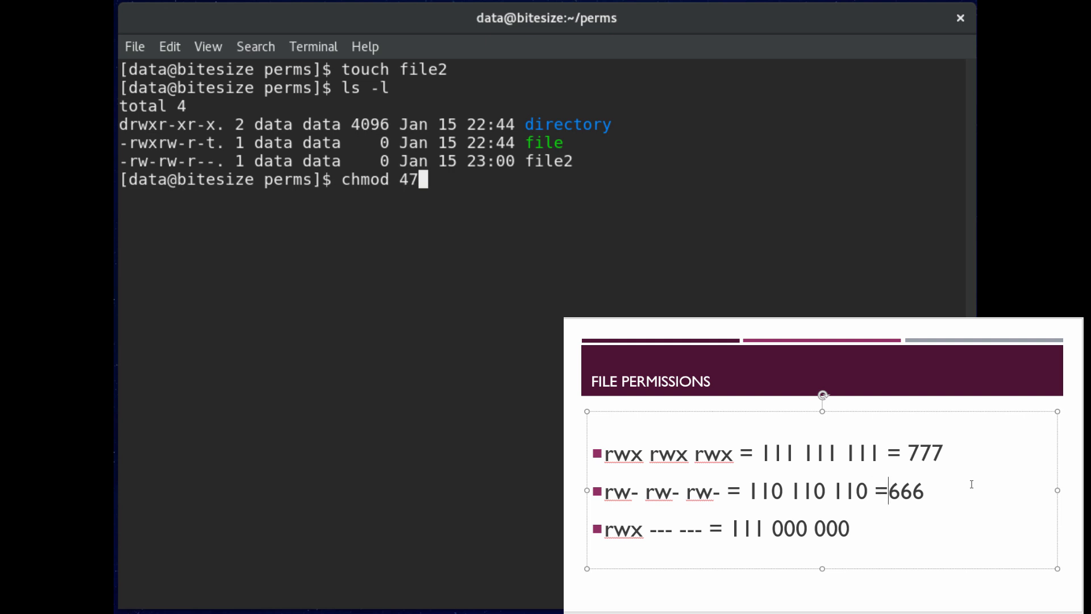
pyautogui.write('4')
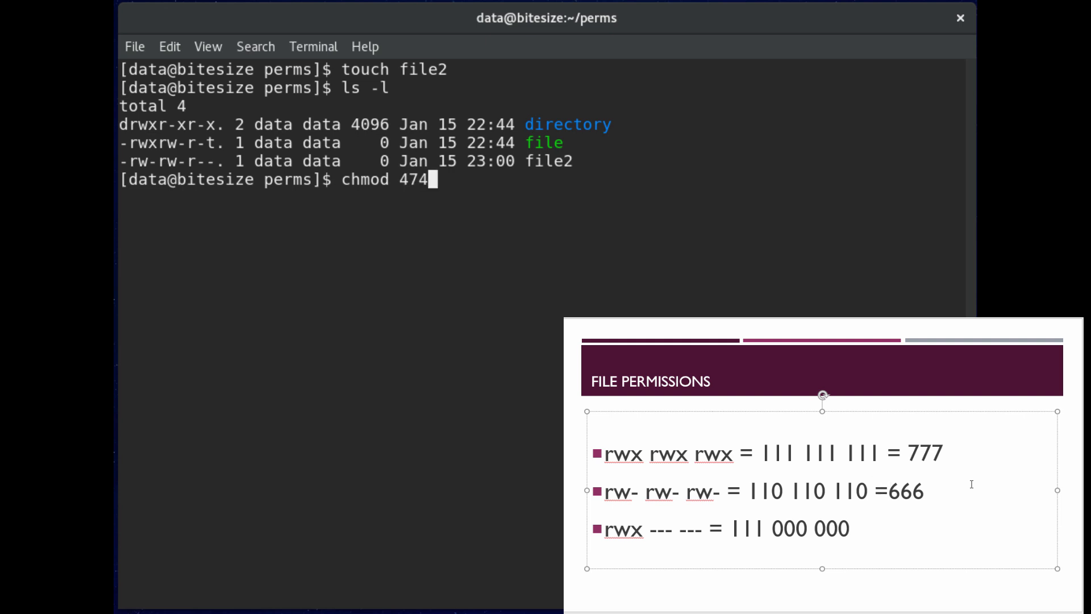
pyautogui.press('Backspace')
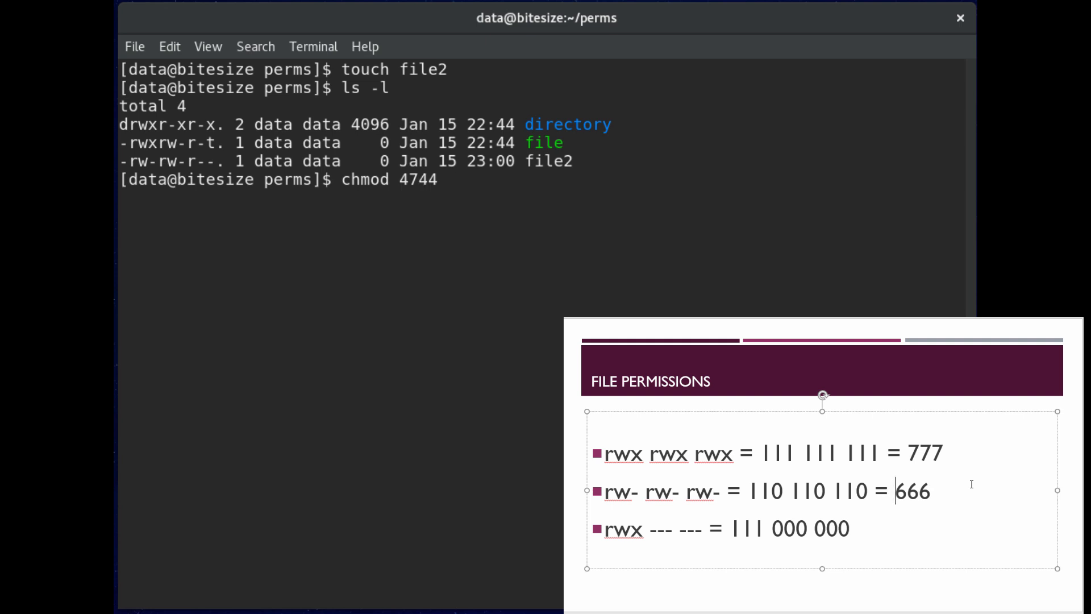
pyautogui.write('file2')
pyautogui.write('ls -l')
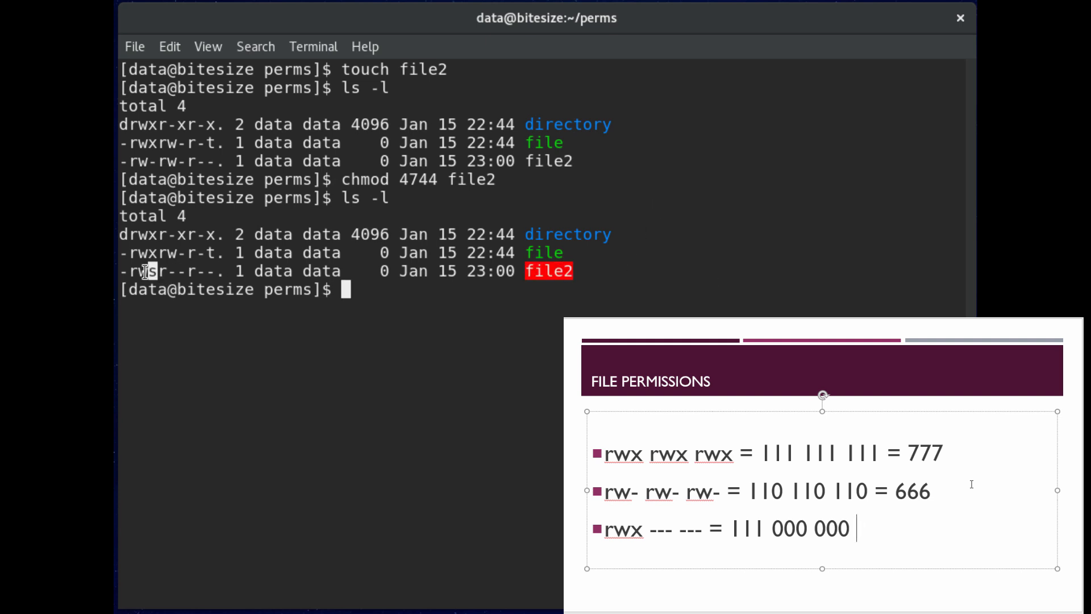
pyautogui.write('=')
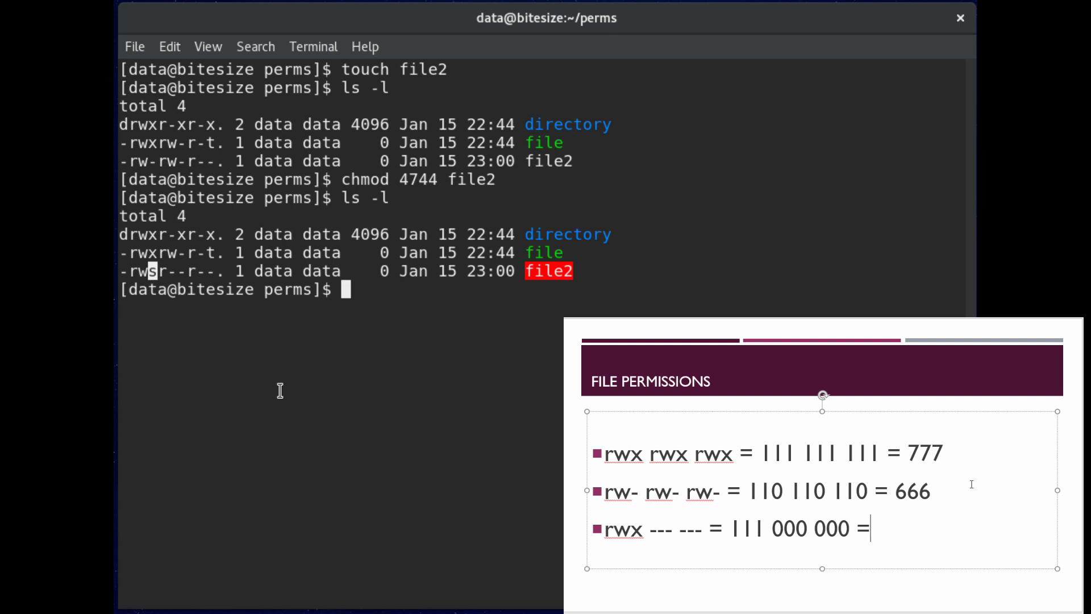
pyautogui.moveTo(279, 284)
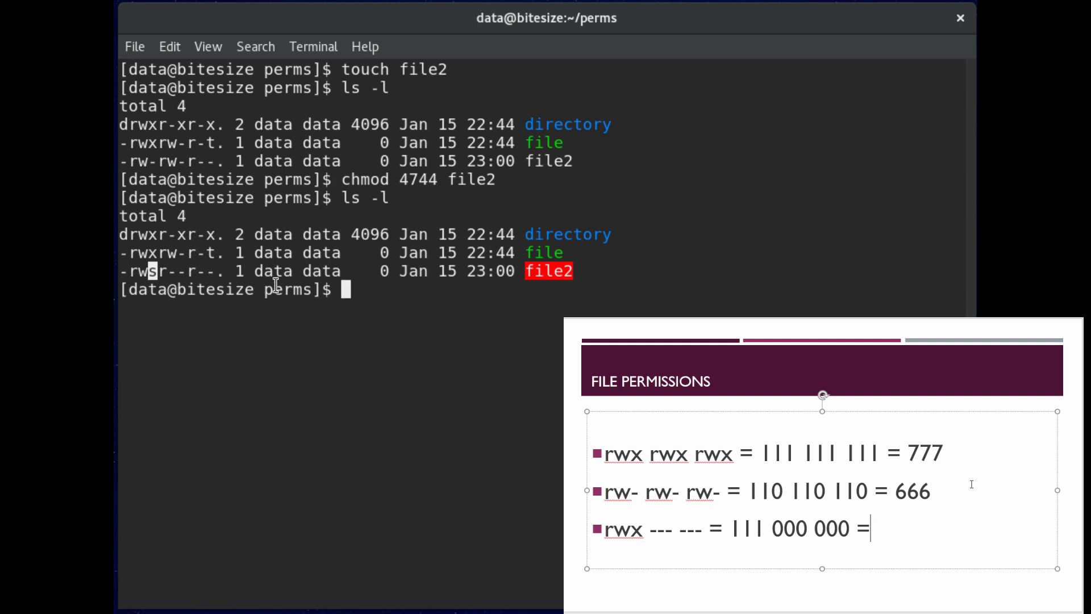
pyautogui.doubleClick(274, 271)
pyautogui.write('chown root file2')
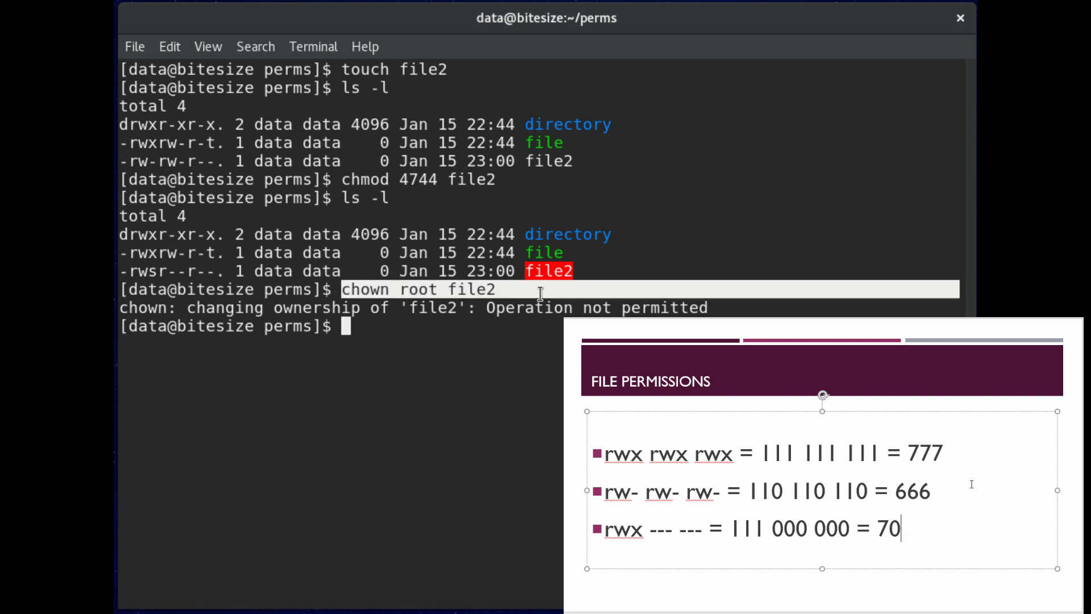
# Attempt chown root file2 and see the Operation not permitted error.
pyautogui.write('0')
pyautogui.click(541, 326)
pyautogui.write('u')
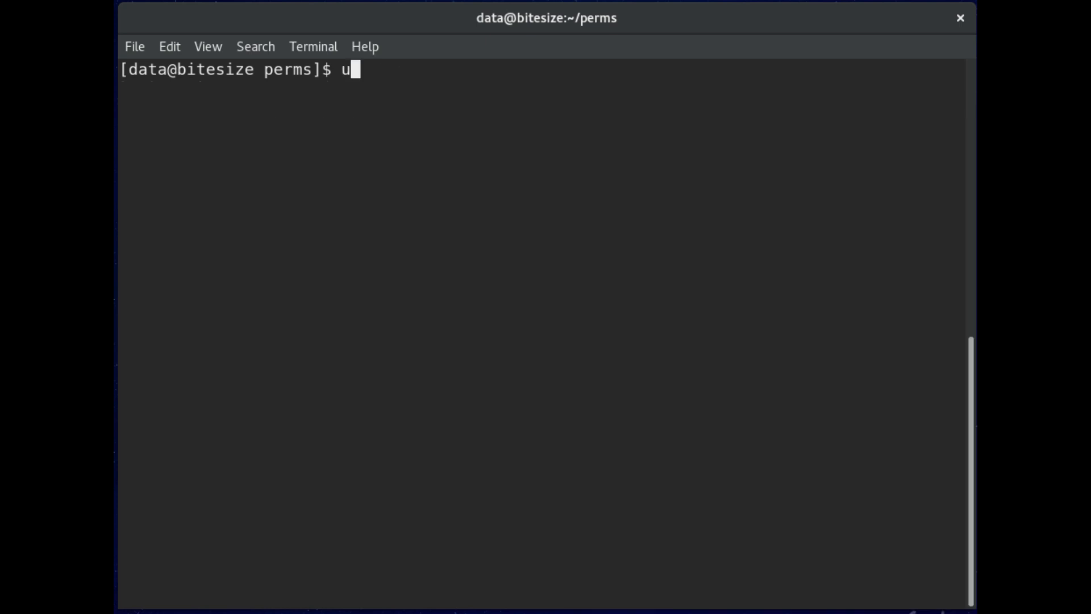
# Begin typing the umask command to check the default permission mask.
pyautogui.write('m')
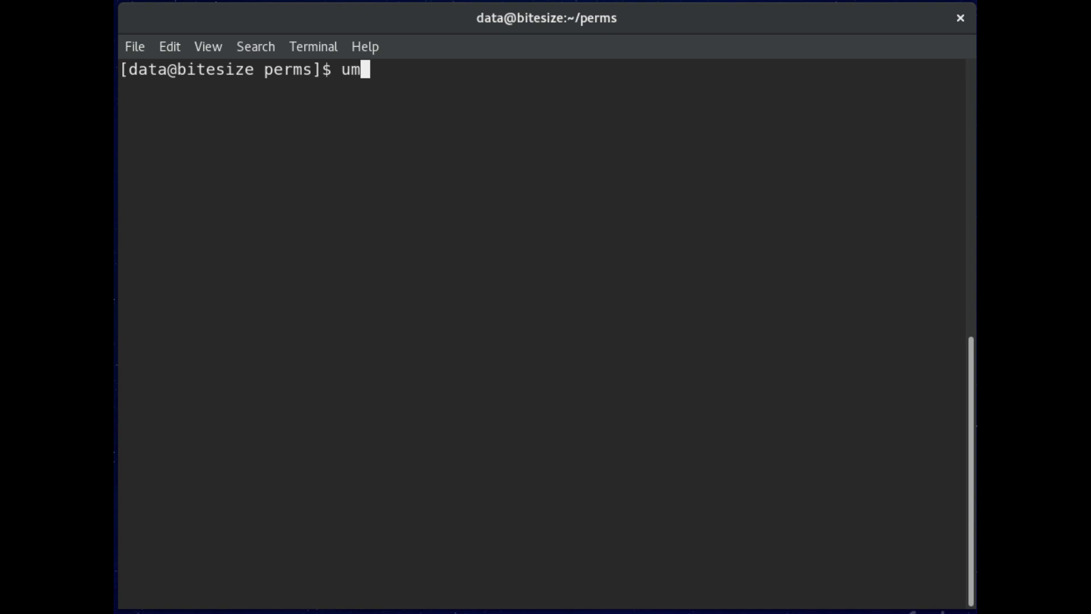
pyautogui.write('as')
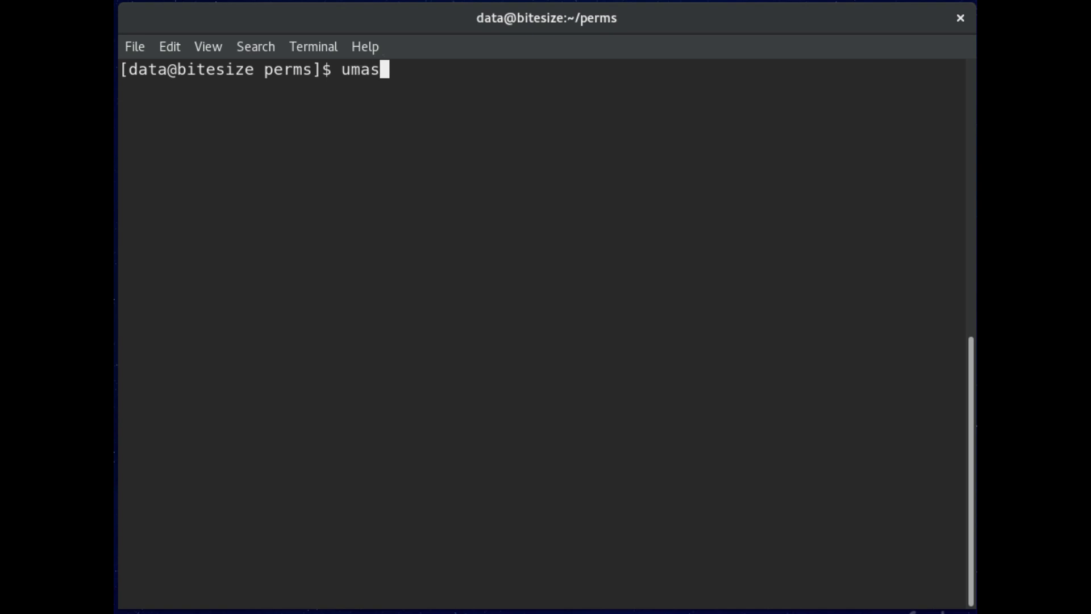